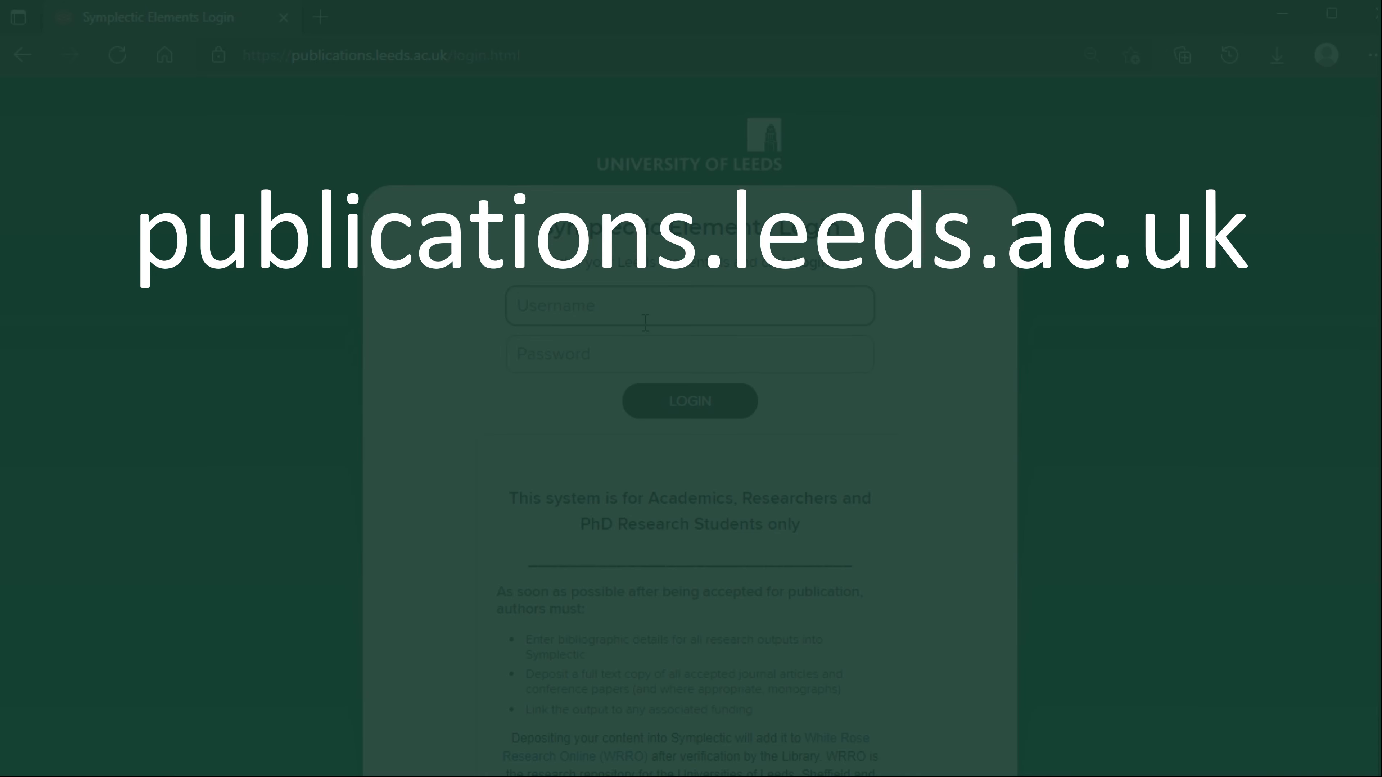
- Sign in with the university username and password to reach the Elements homepage
{"action": "type", "text": "another"}
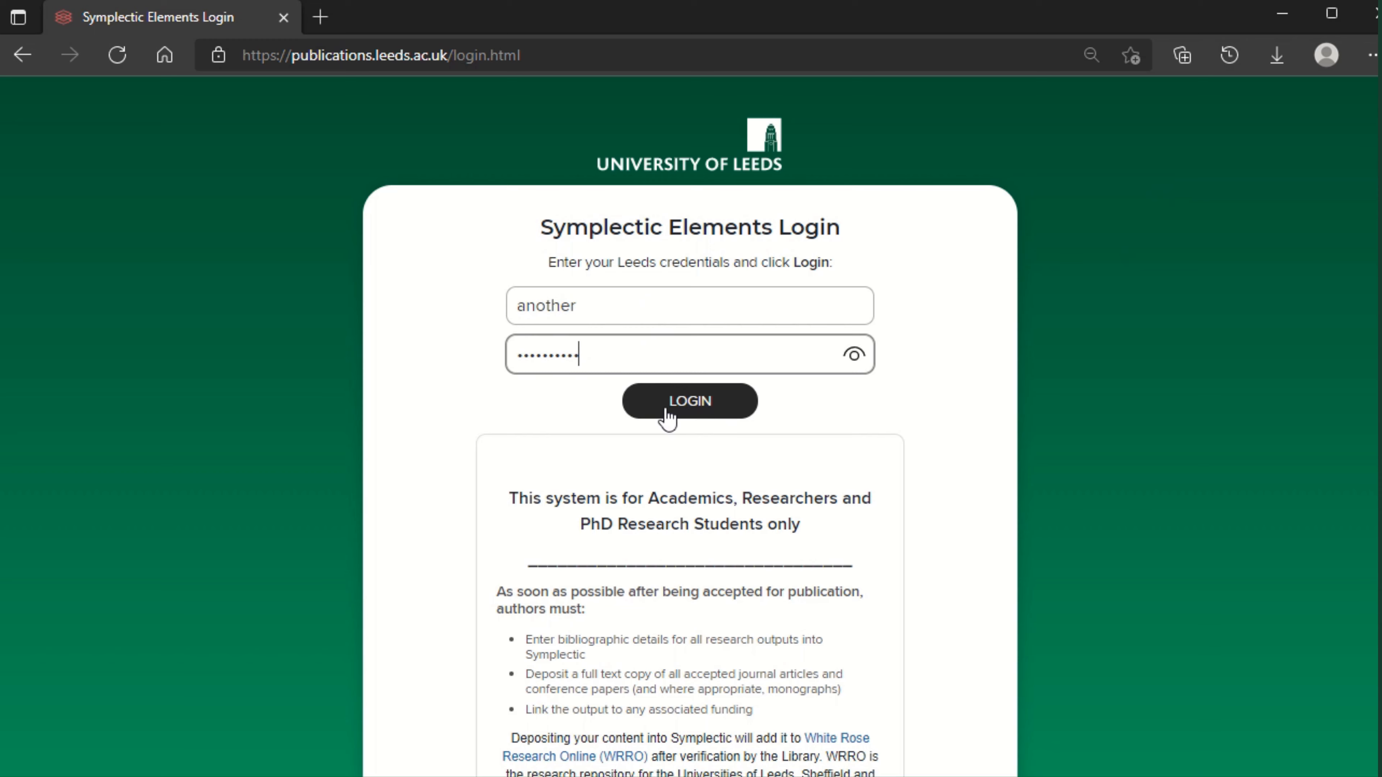
{"action": "left_click", "coordinate": [689, 401]}
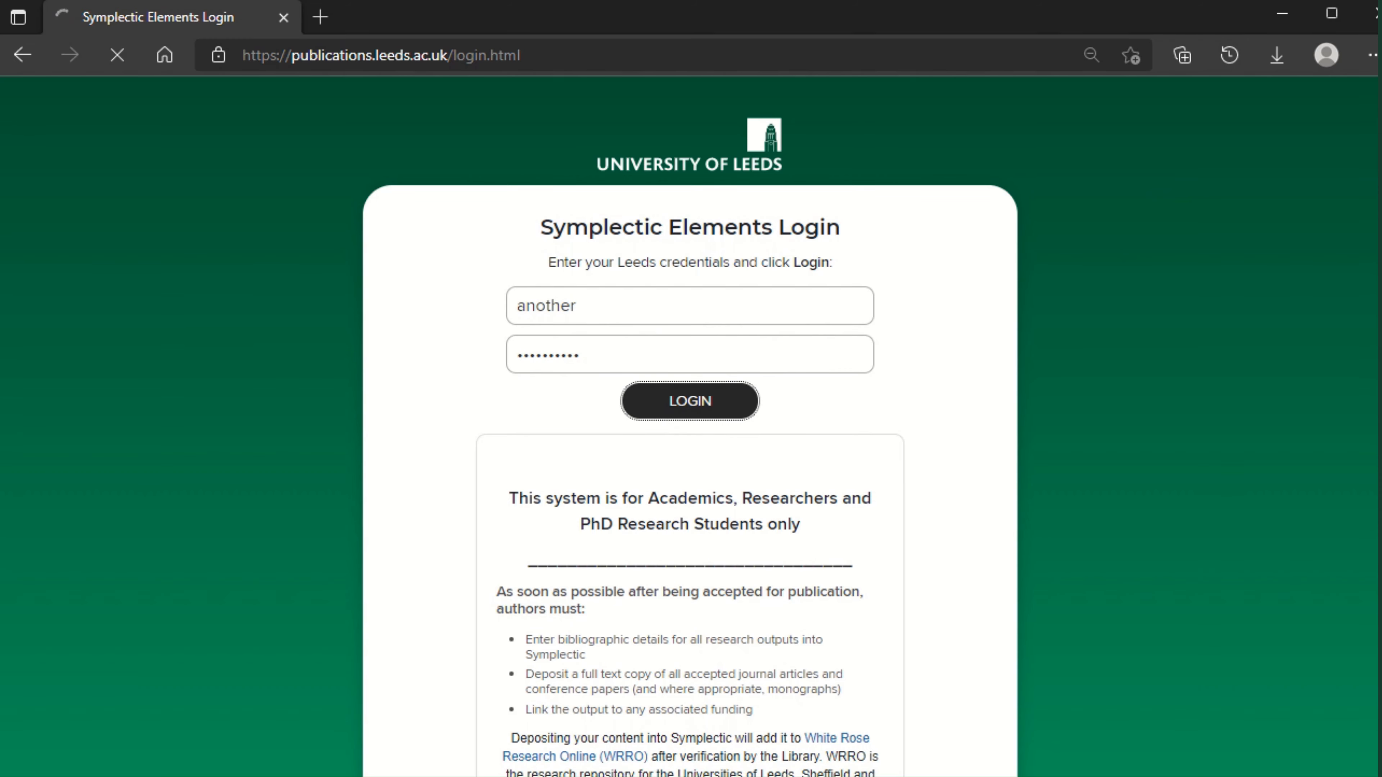
{"action": "left_click", "coordinate": [689, 401]}
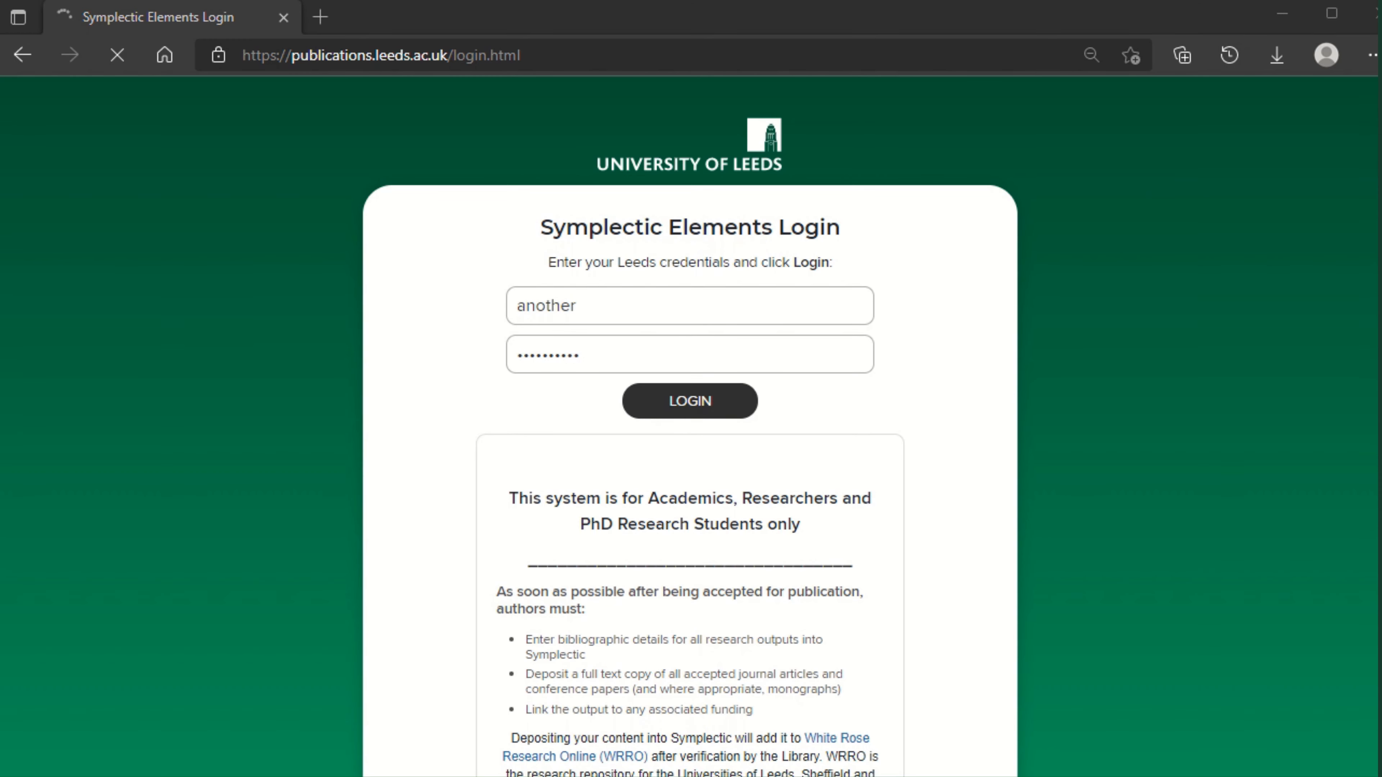
{"action": "left_click", "coordinate": [690, 401]}
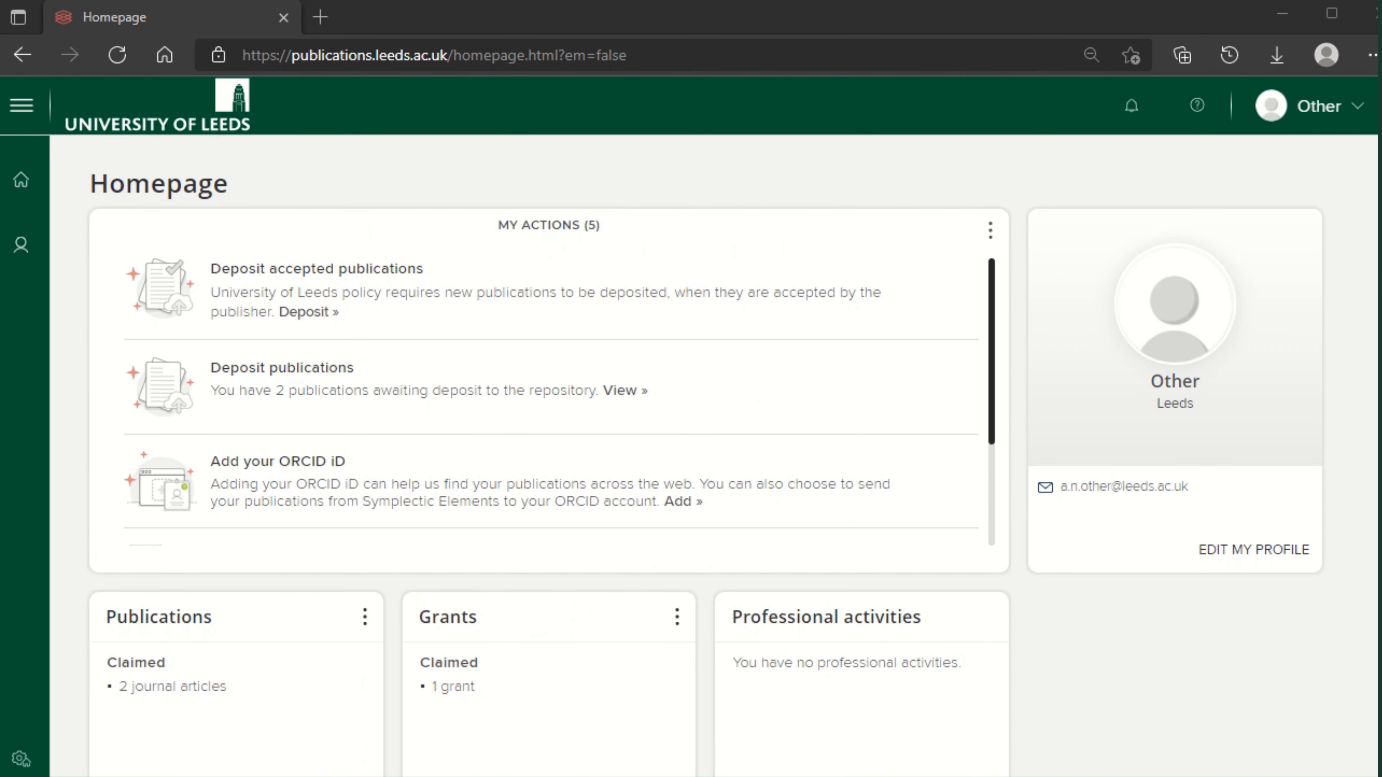
{"action": "mouse_move", "coordinate": [526, 241]}
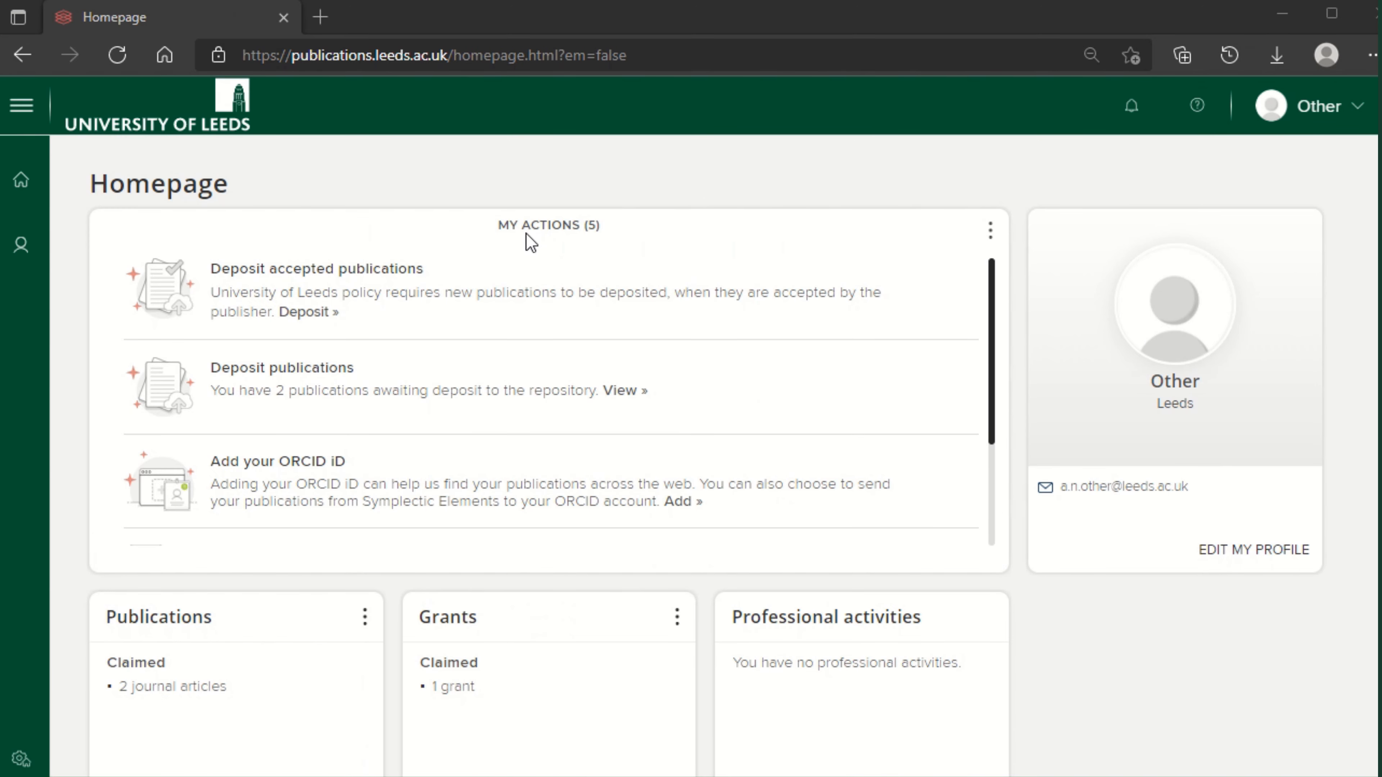
{"action": "mouse_move", "coordinate": [432, 282]}
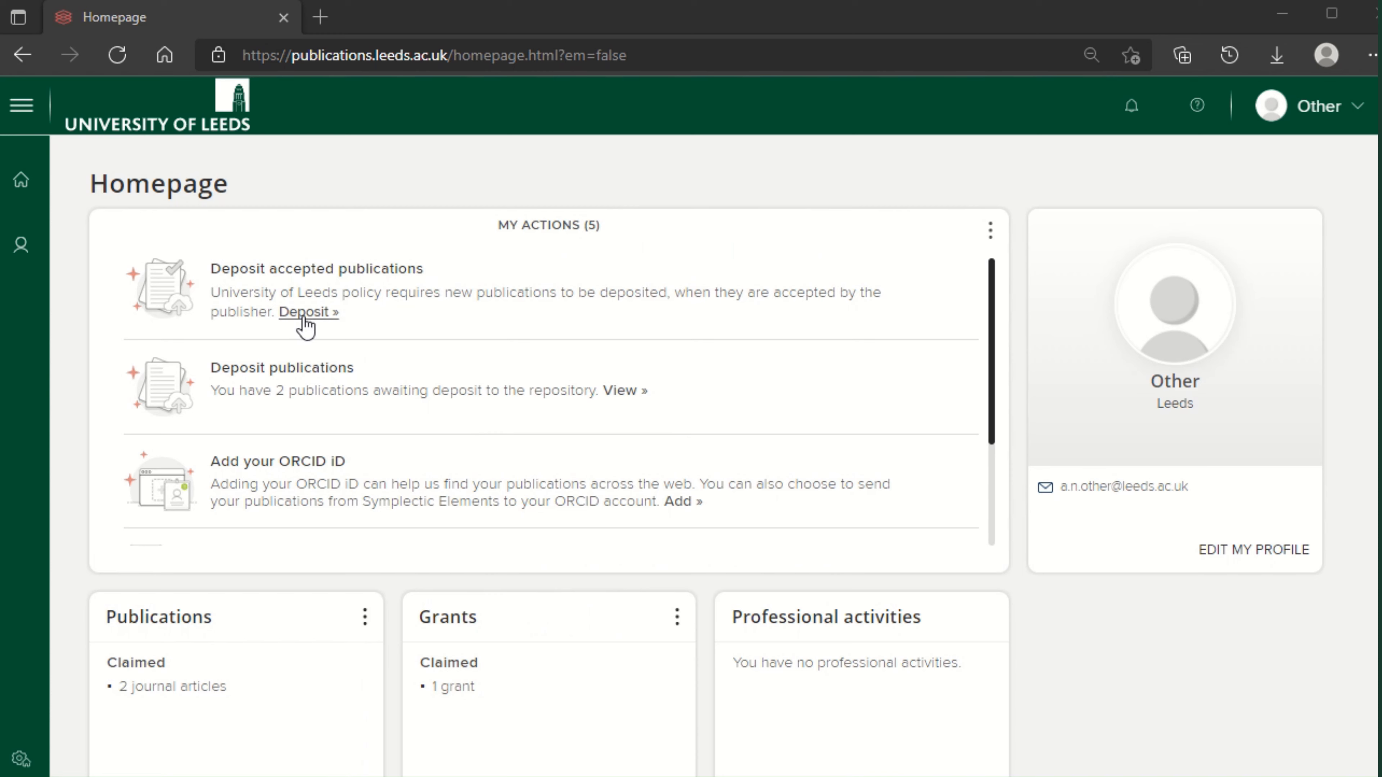
- Start an on-acceptance deposit and choose Journal article as the output type
{"action": "left_click", "coordinate": [307, 312]}
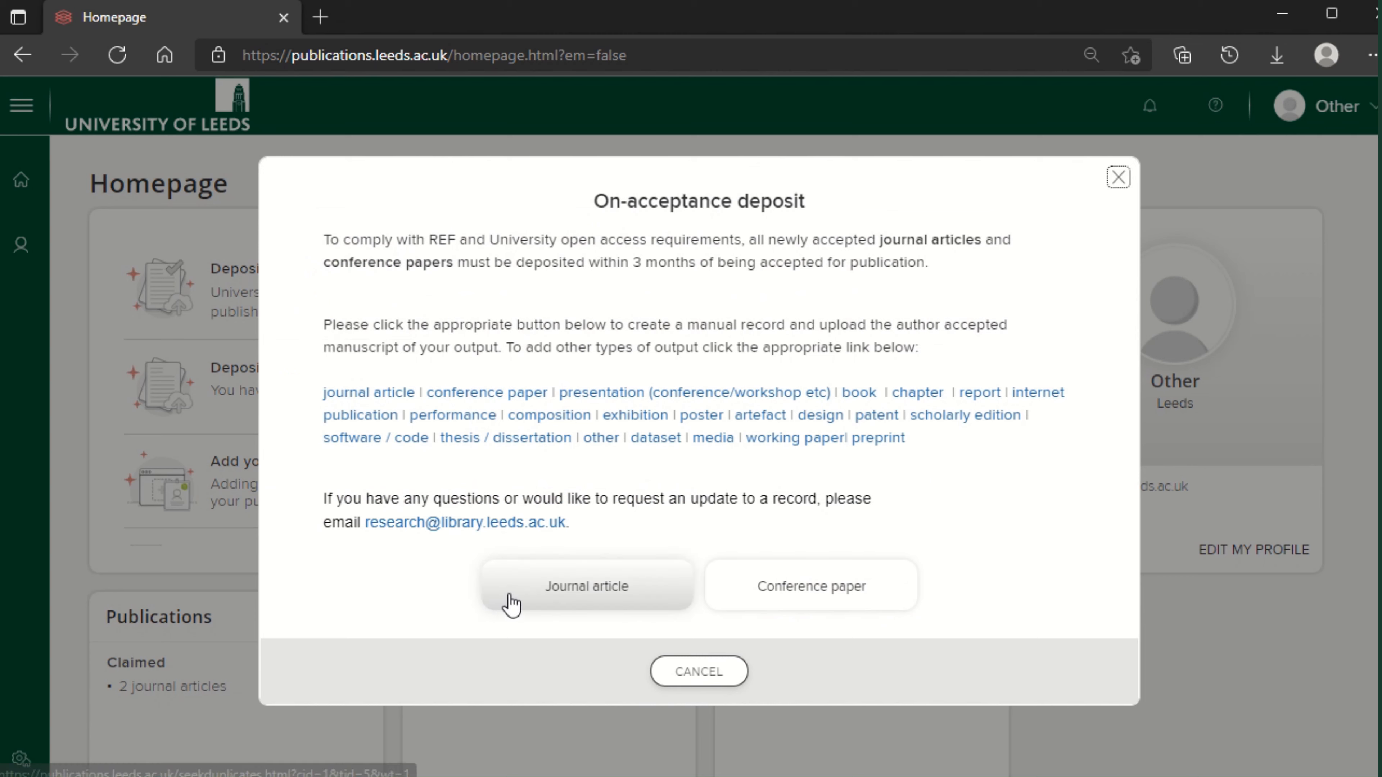
{"action": "mouse_move", "coordinate": [585, 586]}
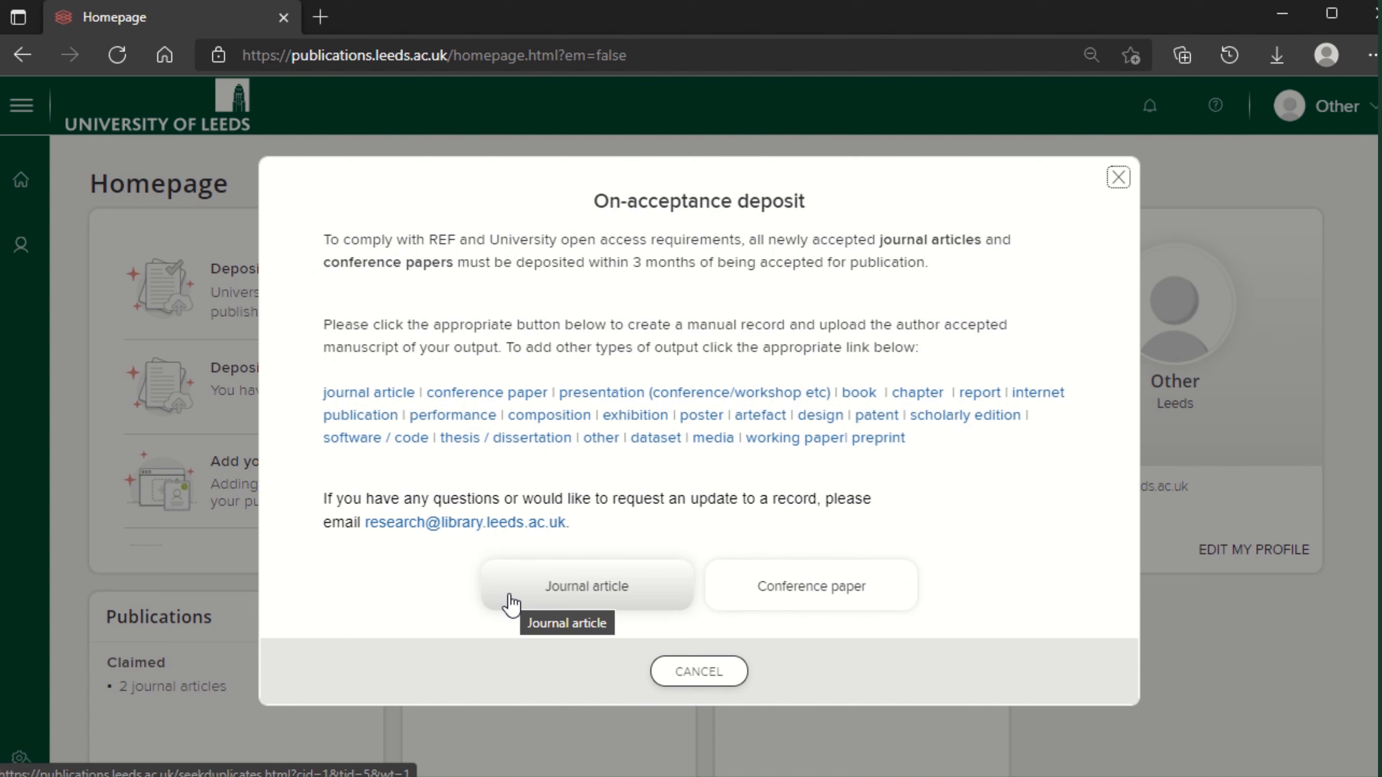
{"action": "left_click", "coordinate": [585, 585]}
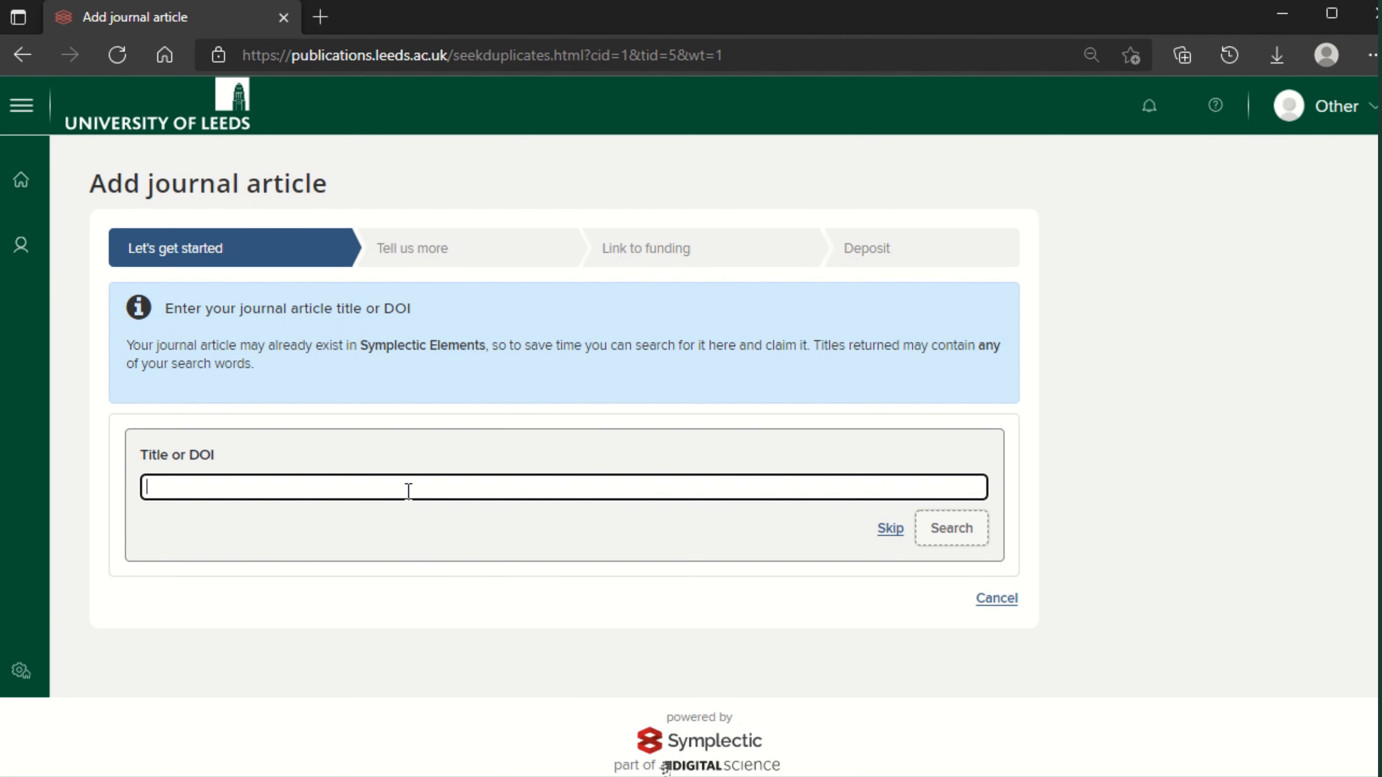
- Search for 'Depositing a newly accepted research output to Symplectic Elements: An Example', find no match, and skip to a new record
{"action": "type", "text": "Depositing a newly accepted research output to Symplectic Elements: An Example"}
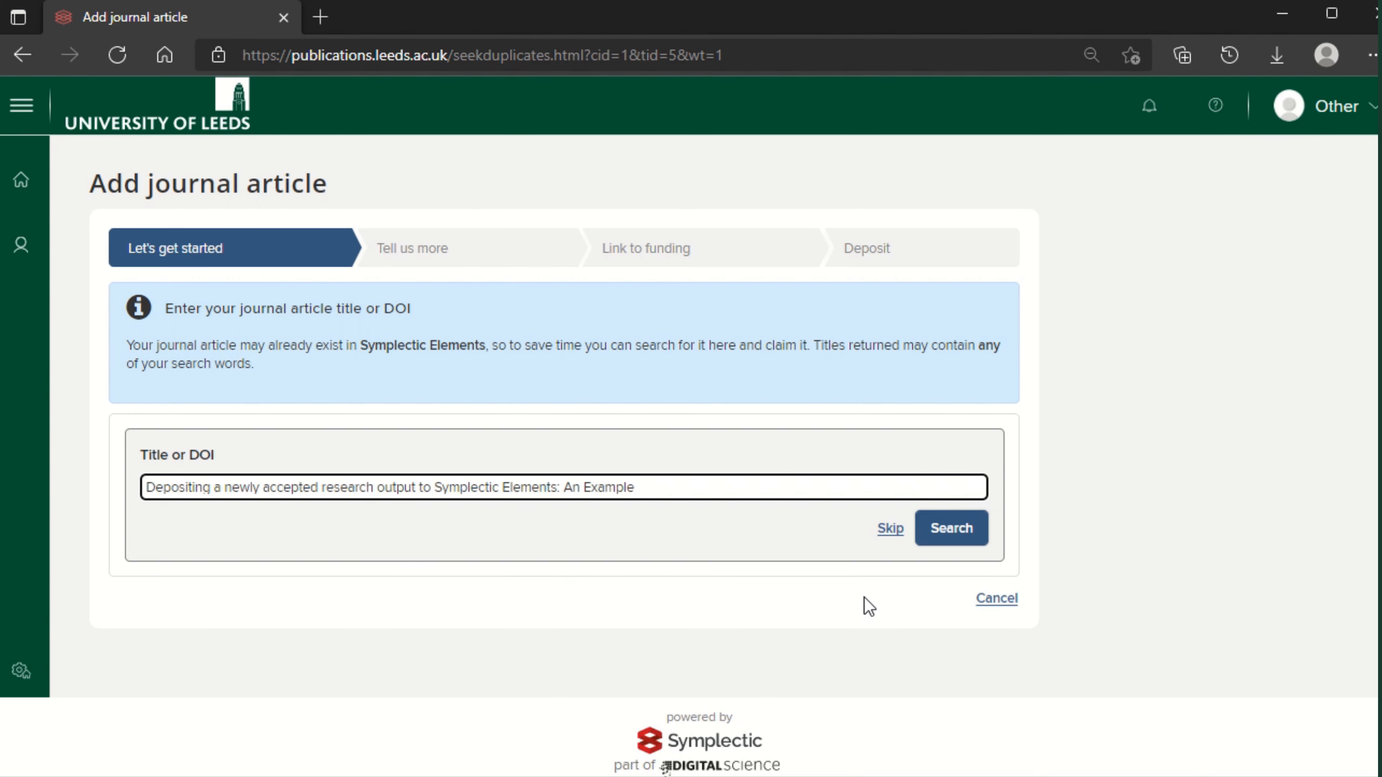
{"action": "mouse_move", "coordinate": [951, 528]}
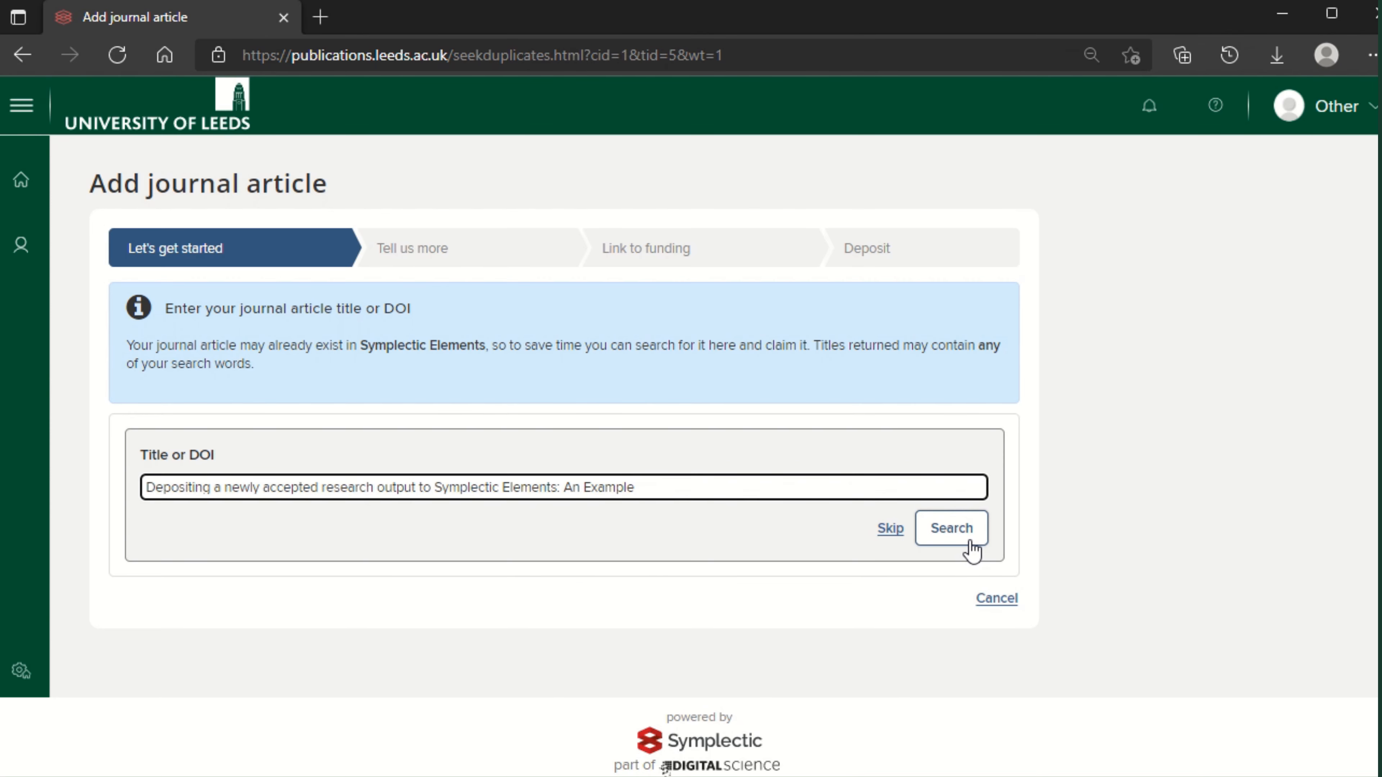
{"action": "left_click", "coordinate": [951, 528]}
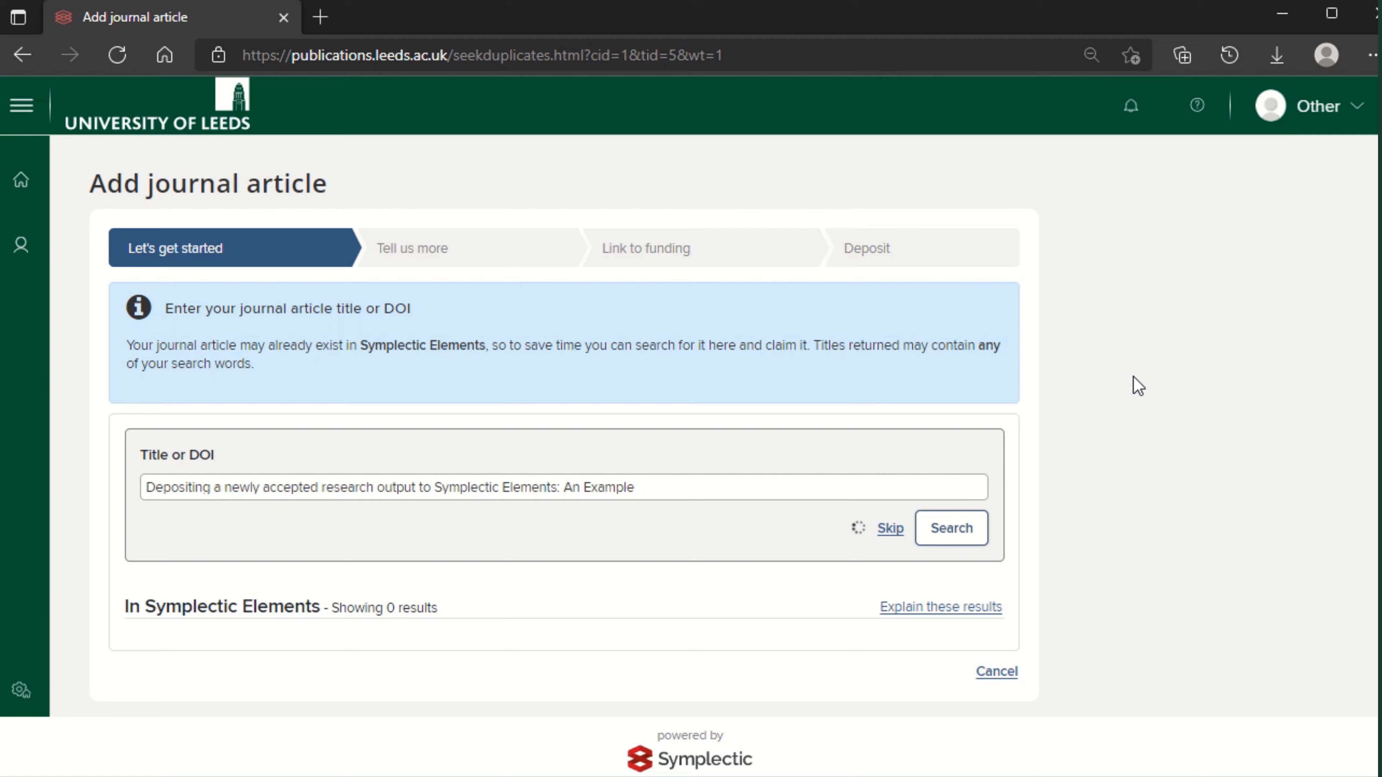
{"action": "left_click", "coordinate": [950, 527]}
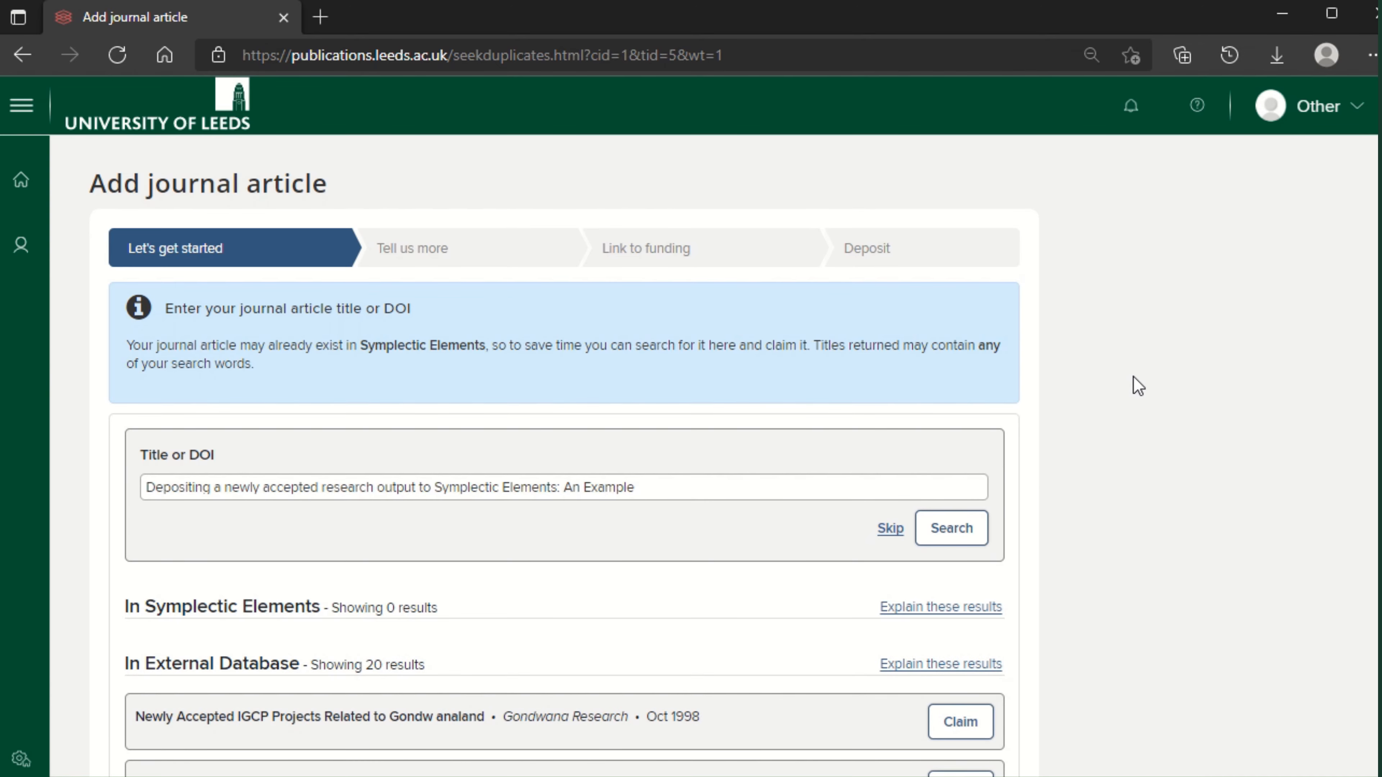
{"action": "scroll", "scroll_direction": "down", "scroll_amount": 3}
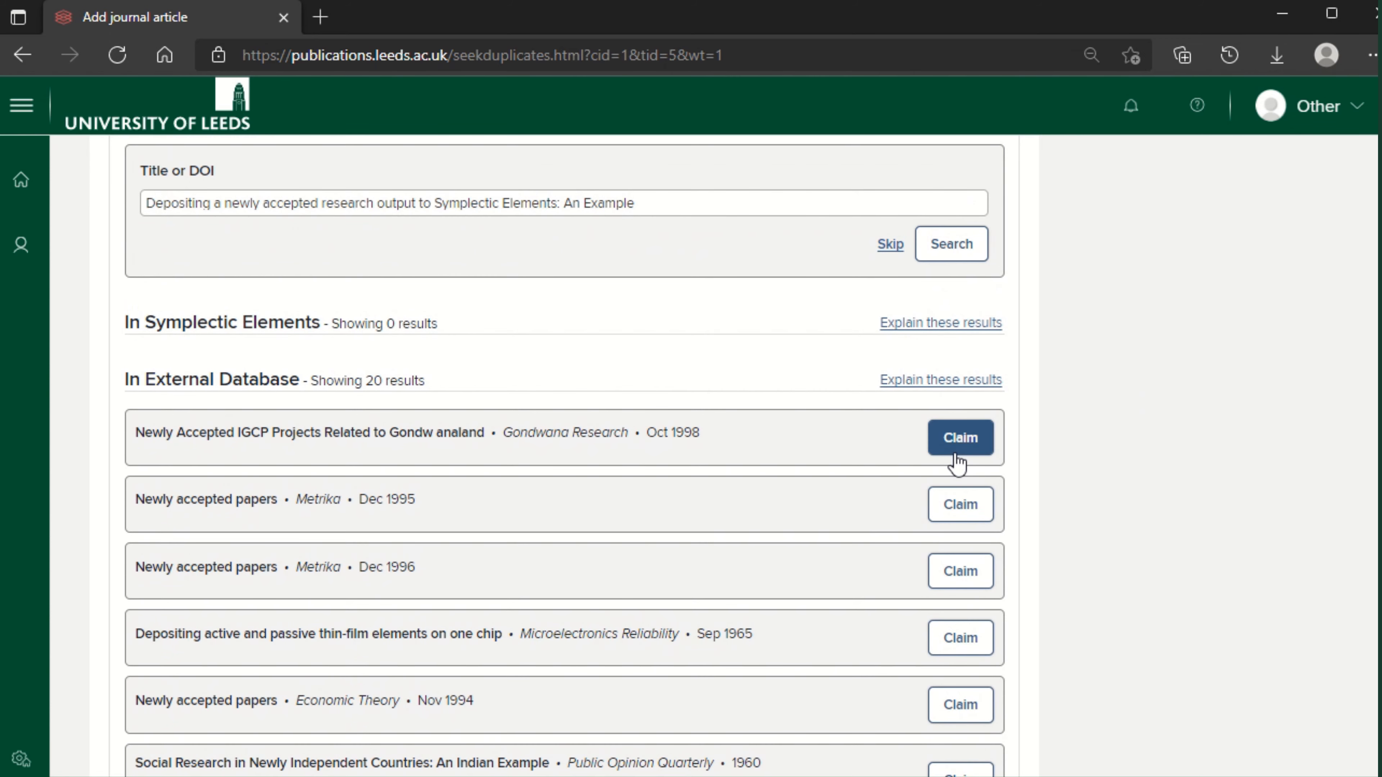
{"action": "mouse_move", "coordinate": [865, 445]}
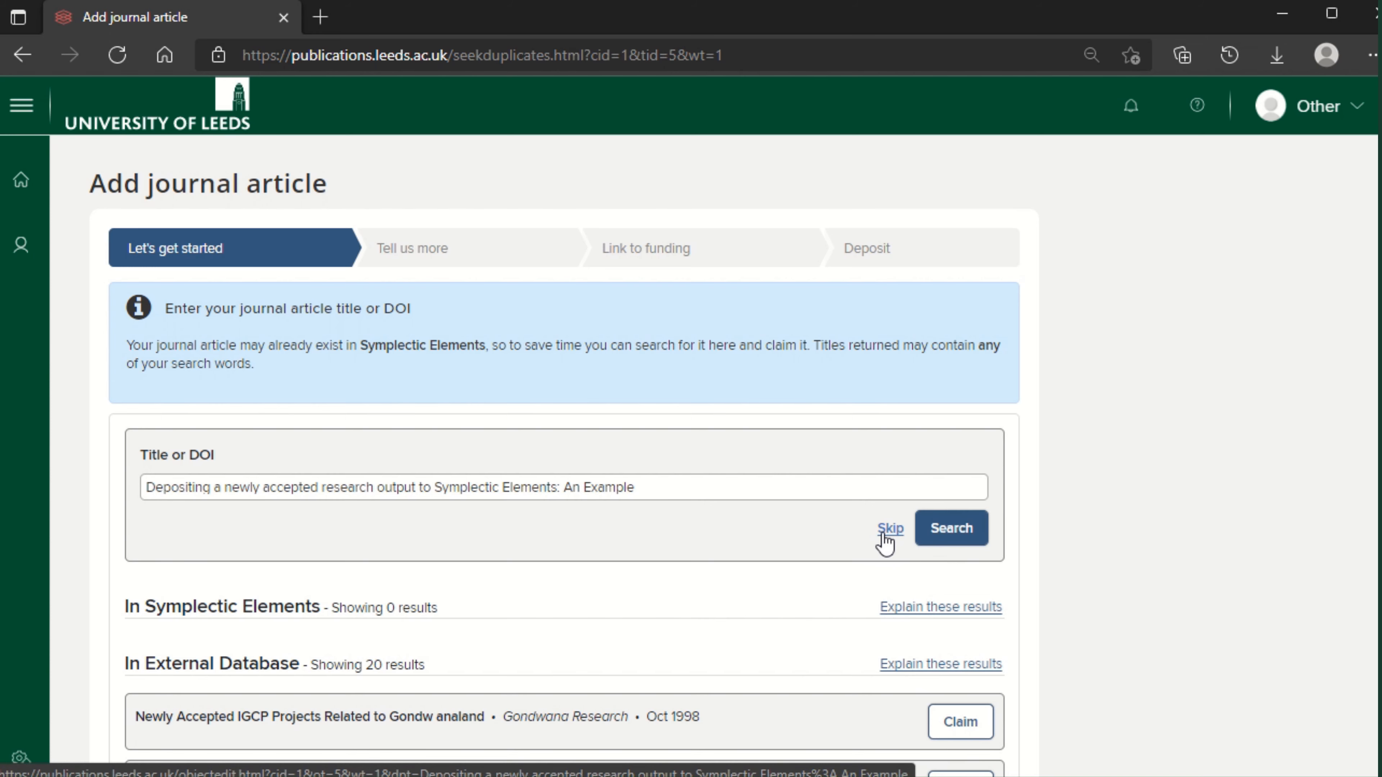
{"action": "left_click", "coordinate": [889, 529]}
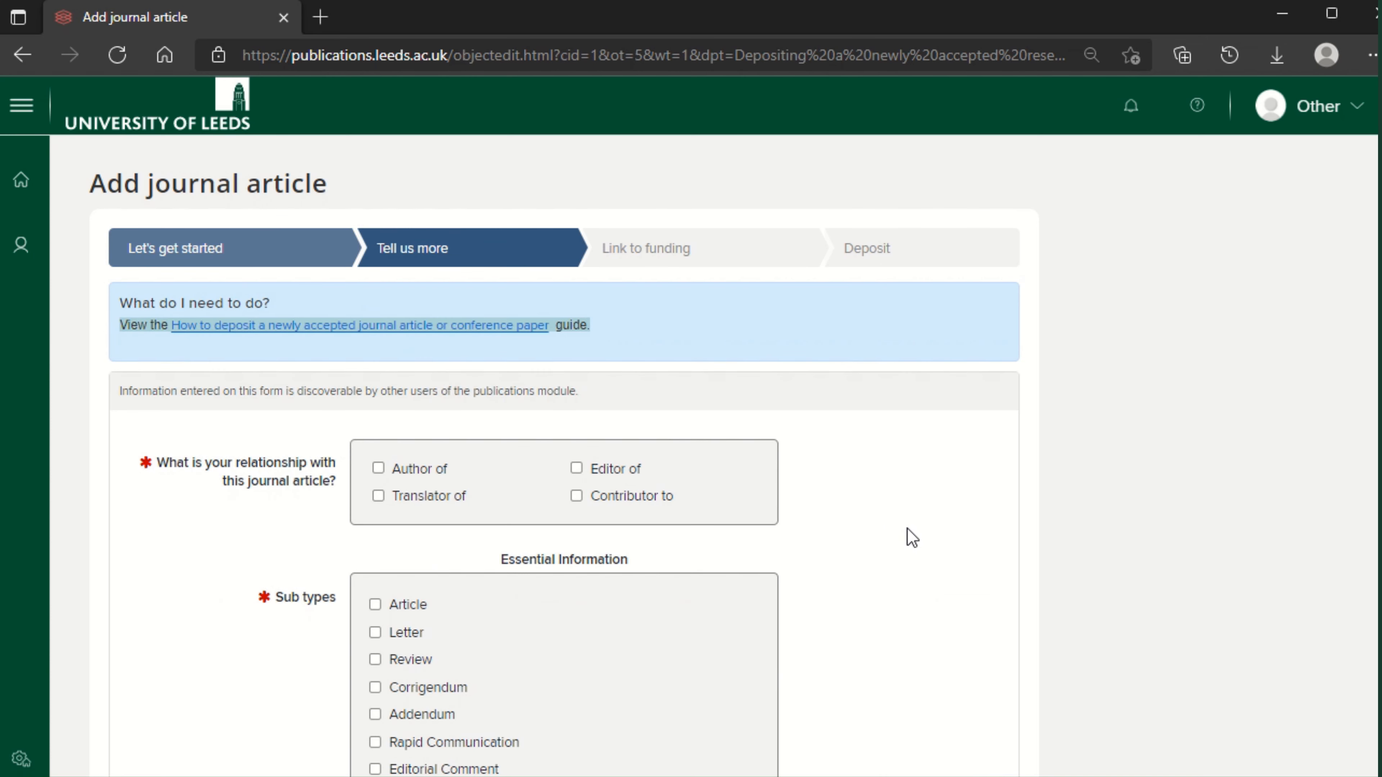
{"action": "mouse_move", "coordinate": [151, 474]}
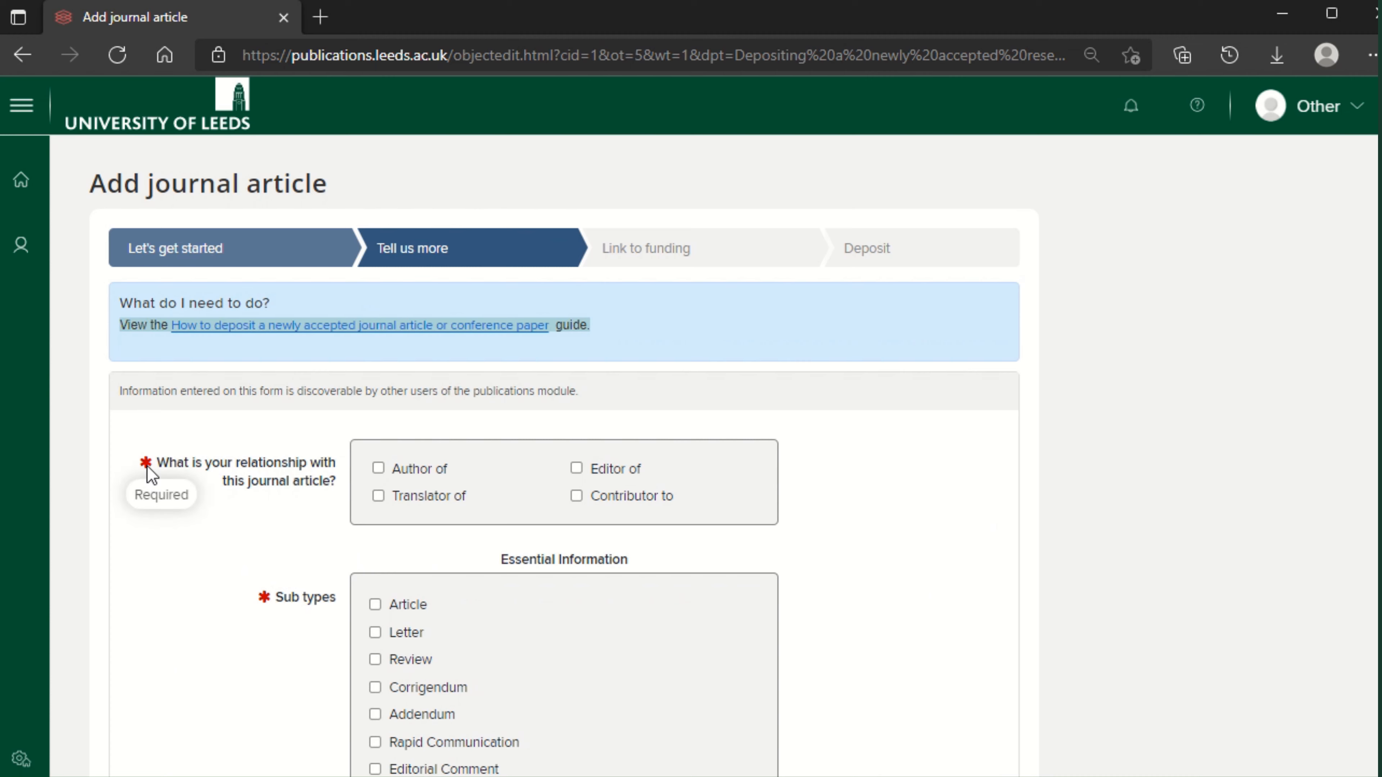
- Mark yourself as Author of the article with sub type Article and begin adding another person
{"action": "left_click", "coordinate": [378, 468]}
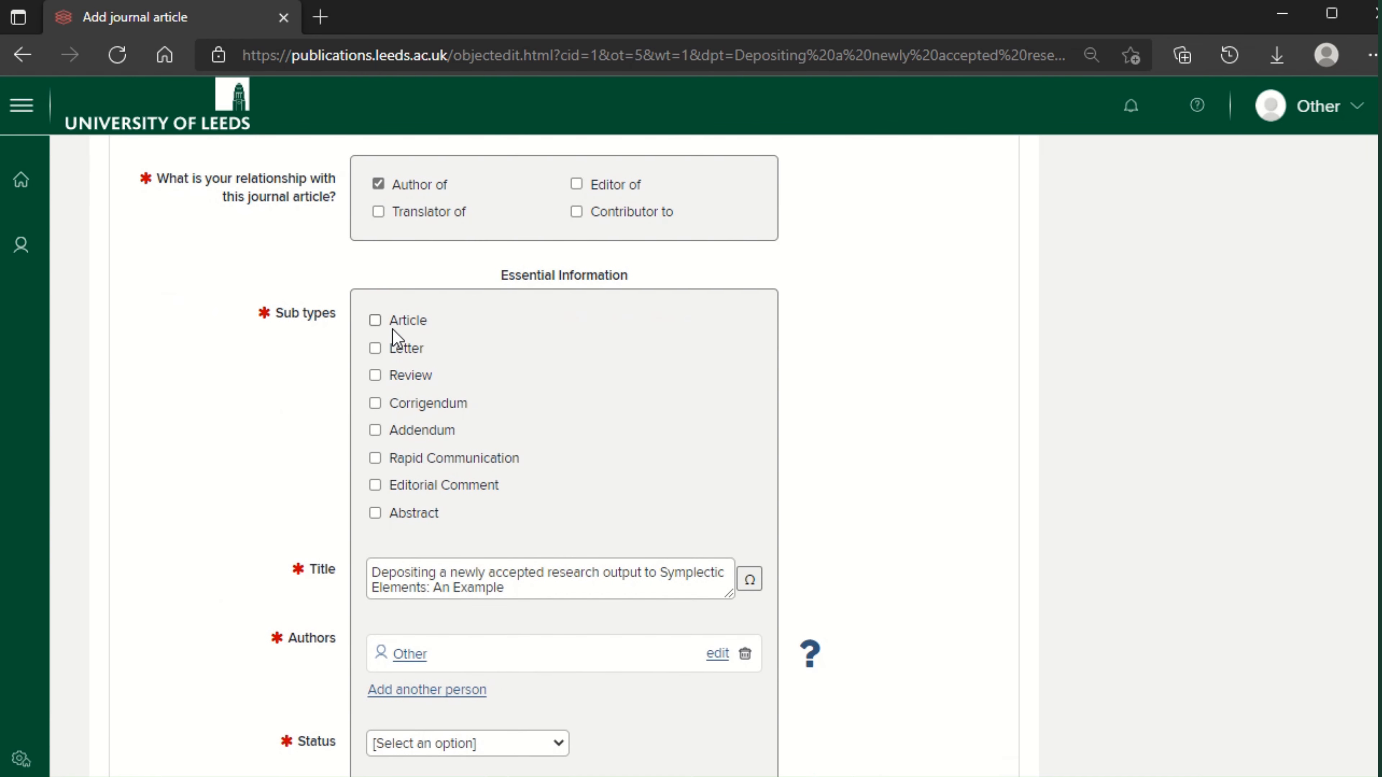
{"action": "left_click", "coordinate": [374, 319]}
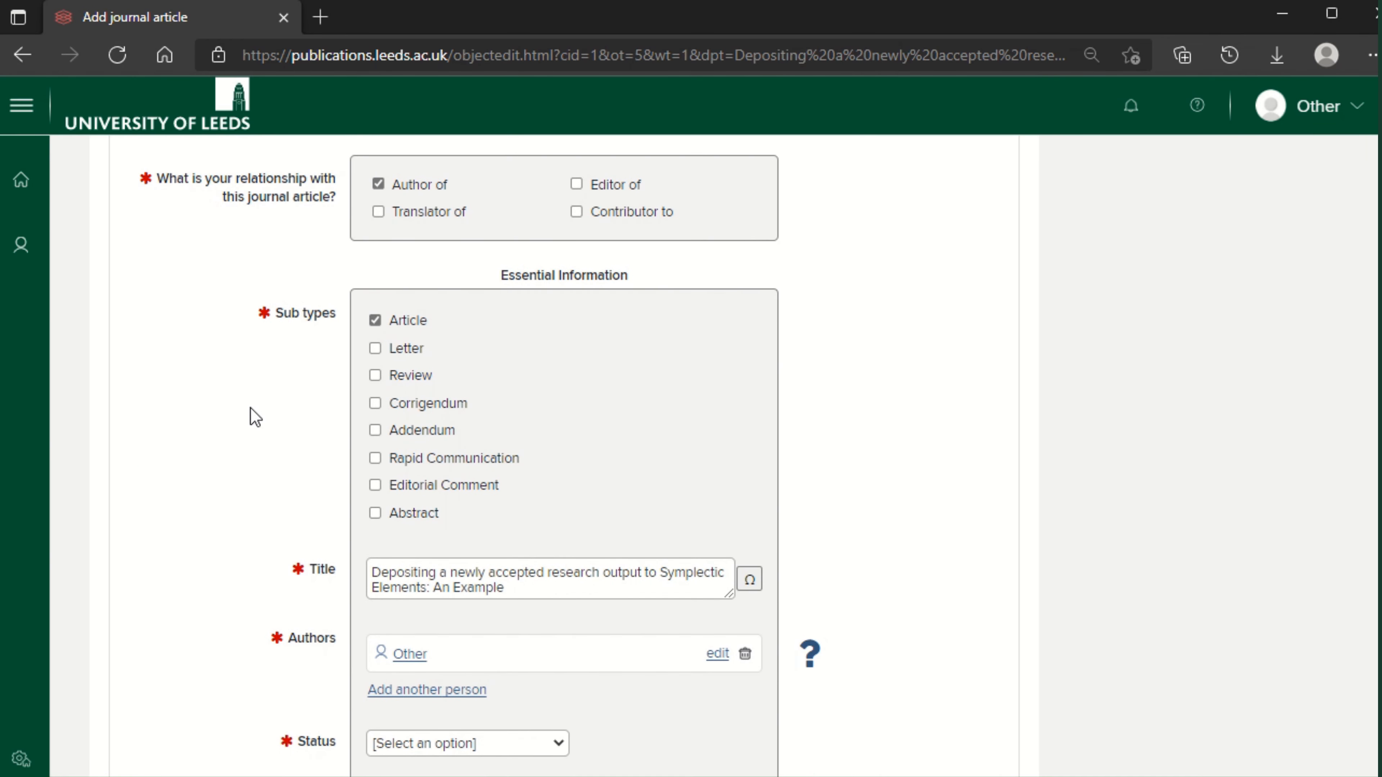
{"action": "left_click", "coordinate": [427, 689]}
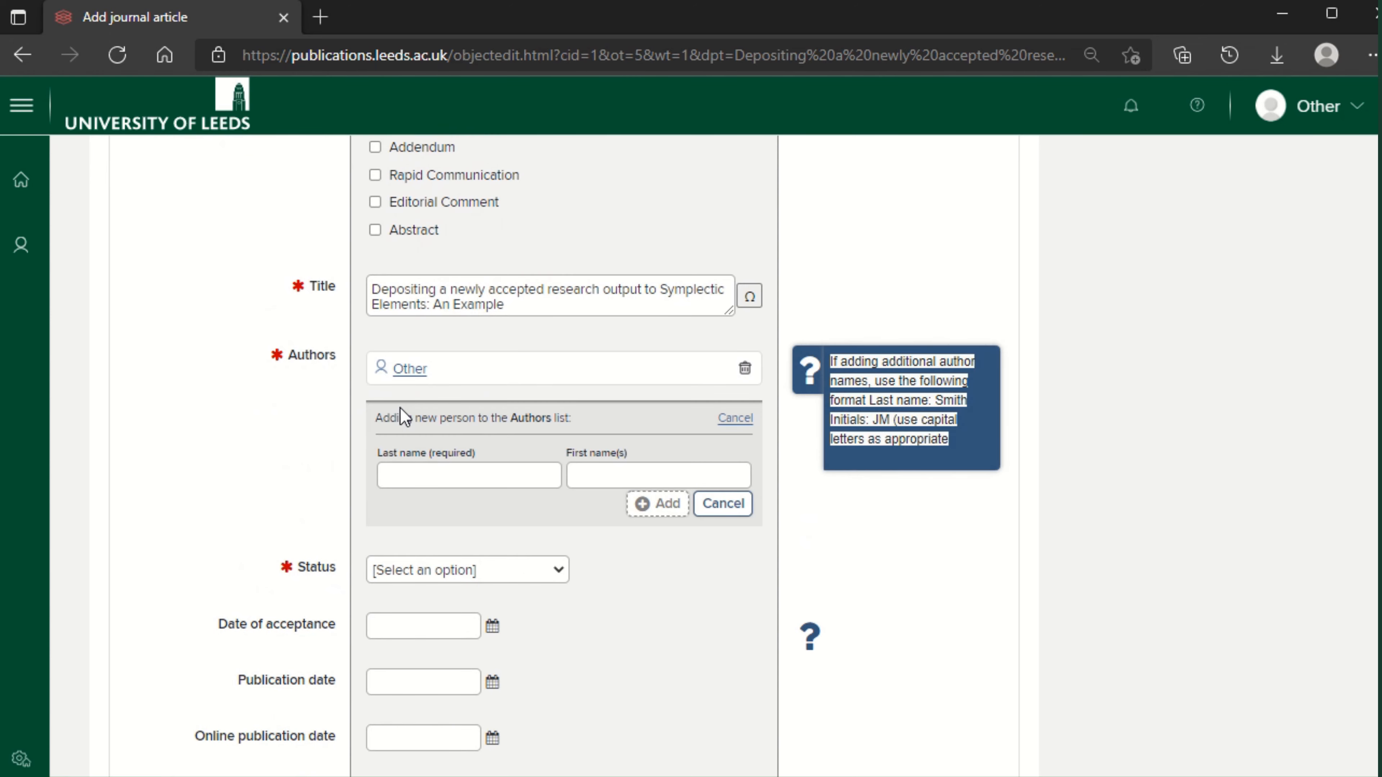
- Add external author Test, C to the author list and reach the Status choices
{"action": "type", "text": "Test"}
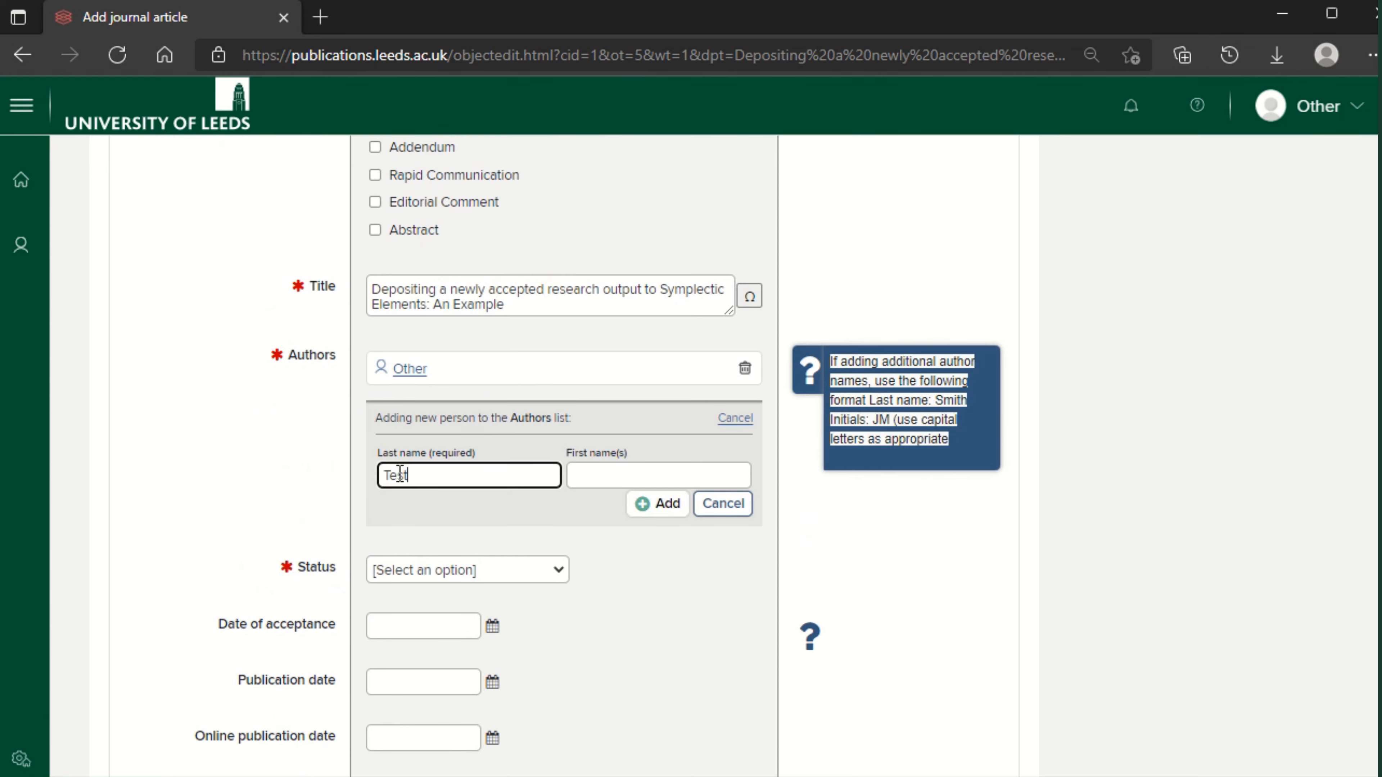
{"action": "type", "text": "C"}
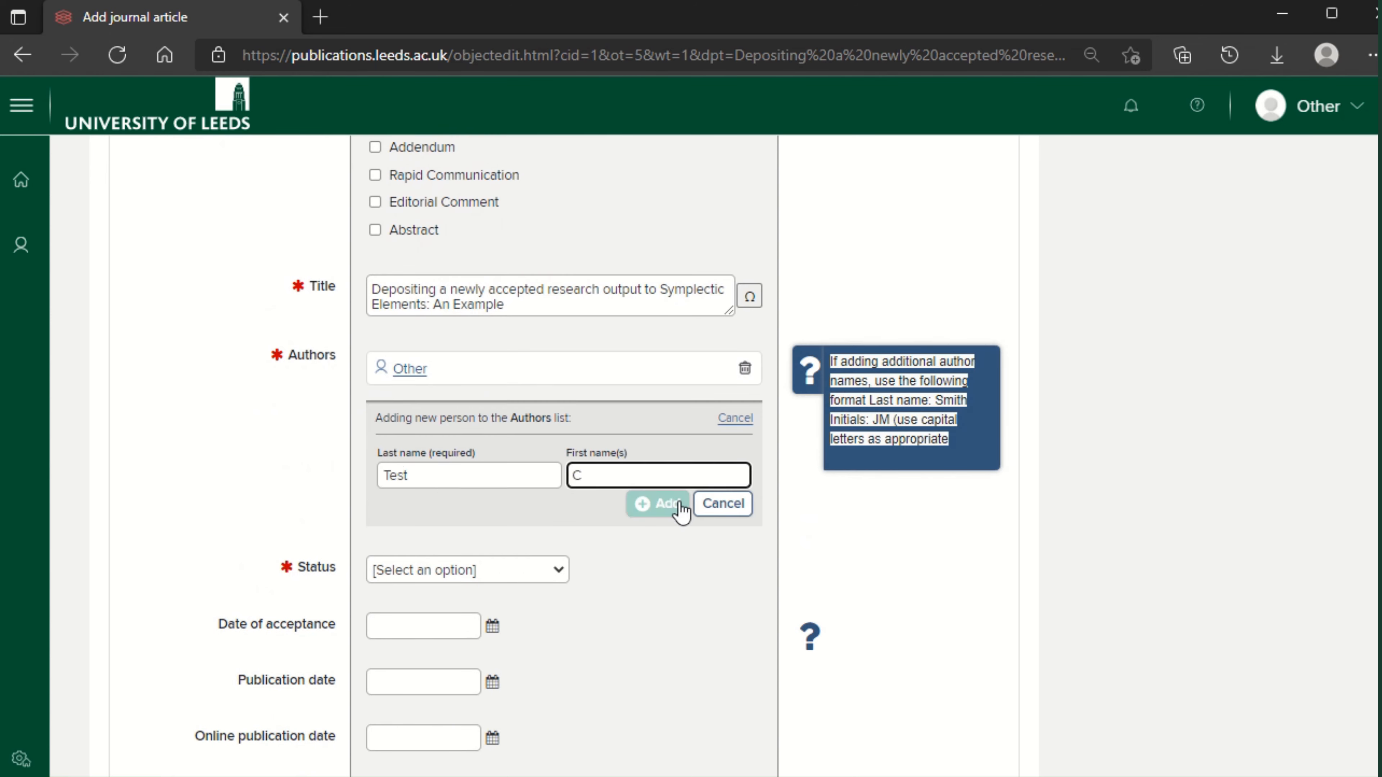
{"action": "left_click", "coordinate": [658, 504]}
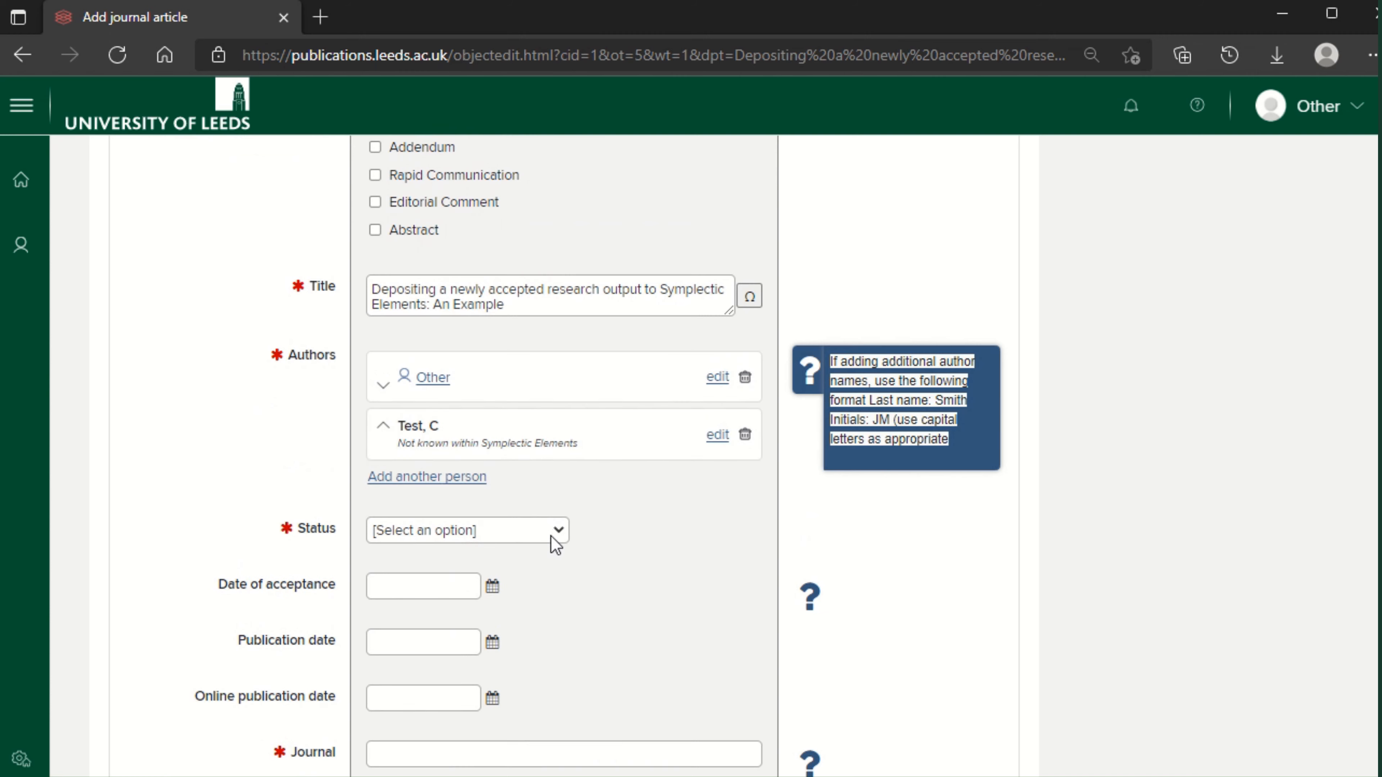
{"action": "left_click", "coordinate": [467, 530]}
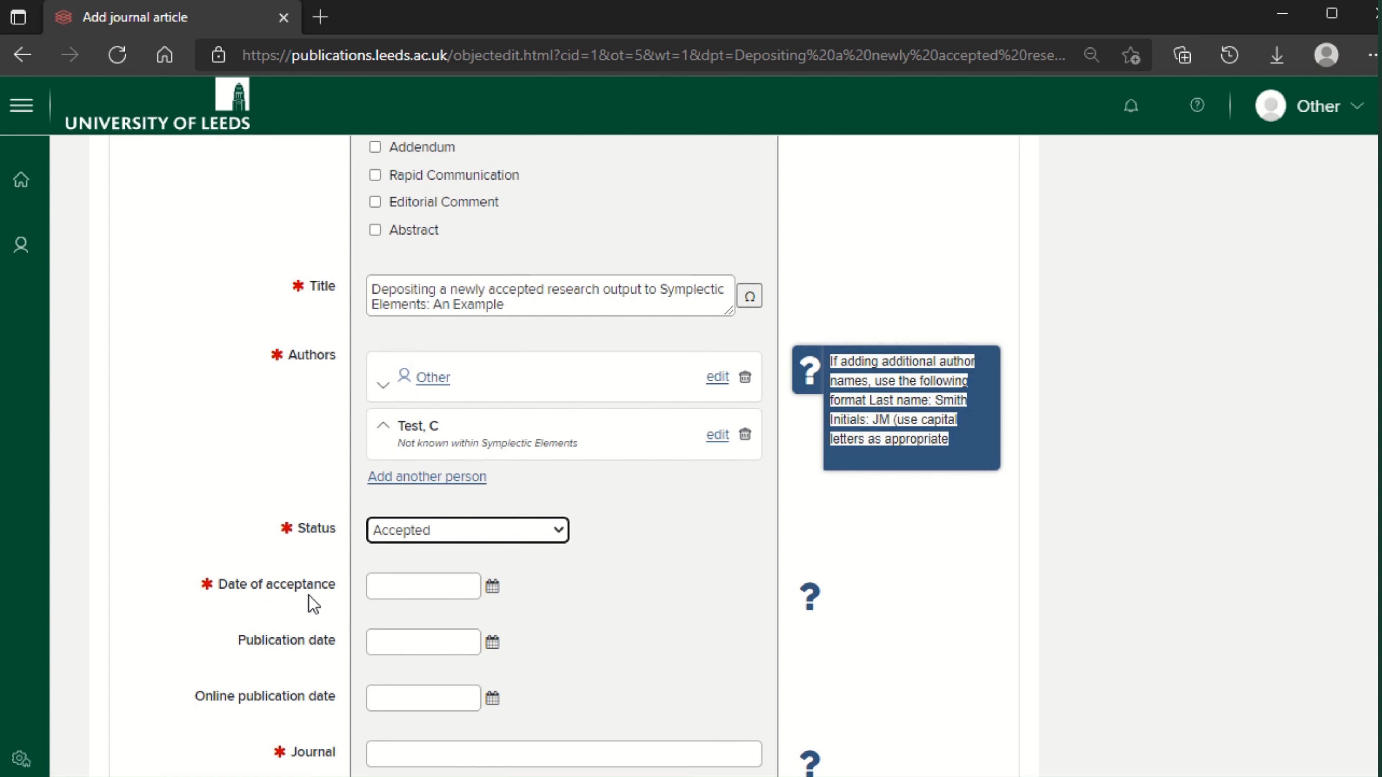
- Set the status to Accepted and bring up the Date of acceptance calendar
{"action": "left_click", "coordinate": [493, 585]}
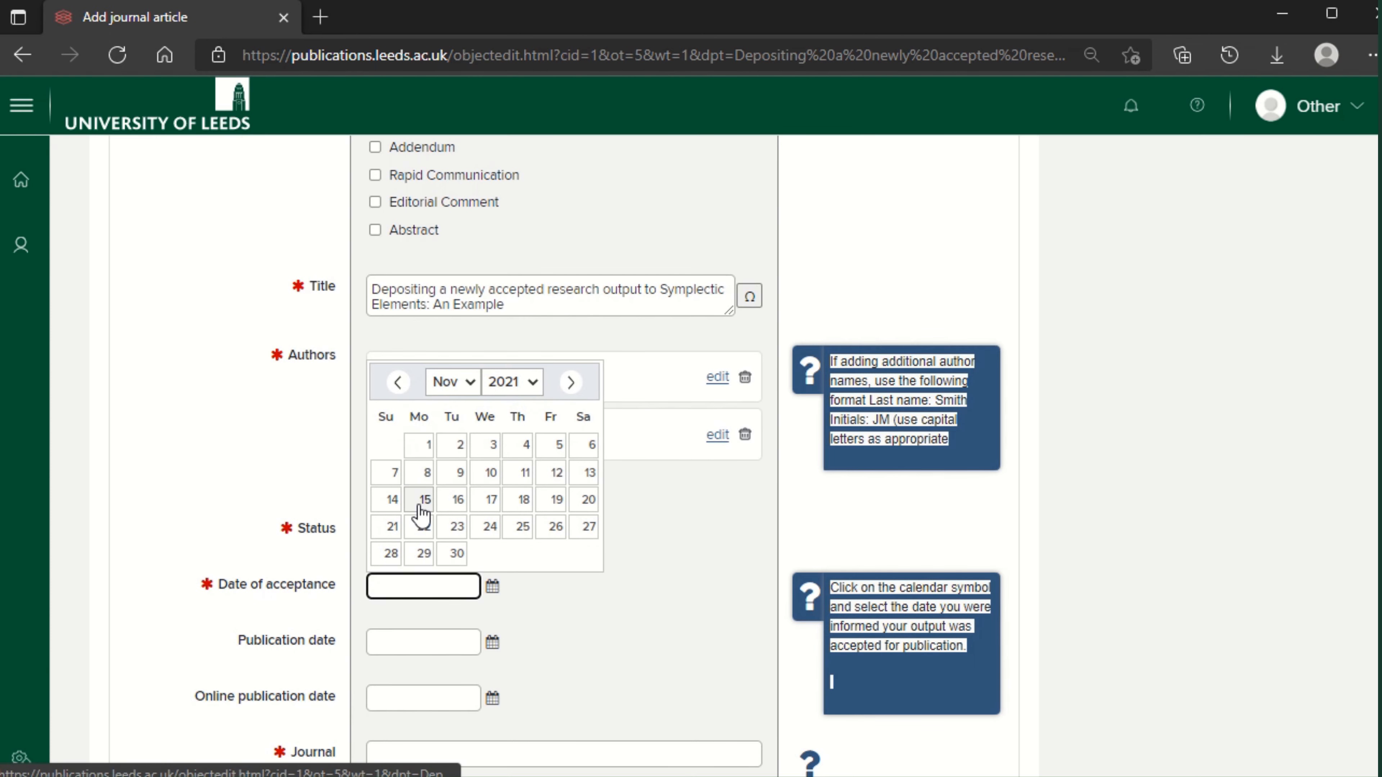
- Set acceptance date 15 Nov 2021 and journal Scholarly Communication, with Brill as publisher
{"action": "left_click", "coordinate": [423, 499]}
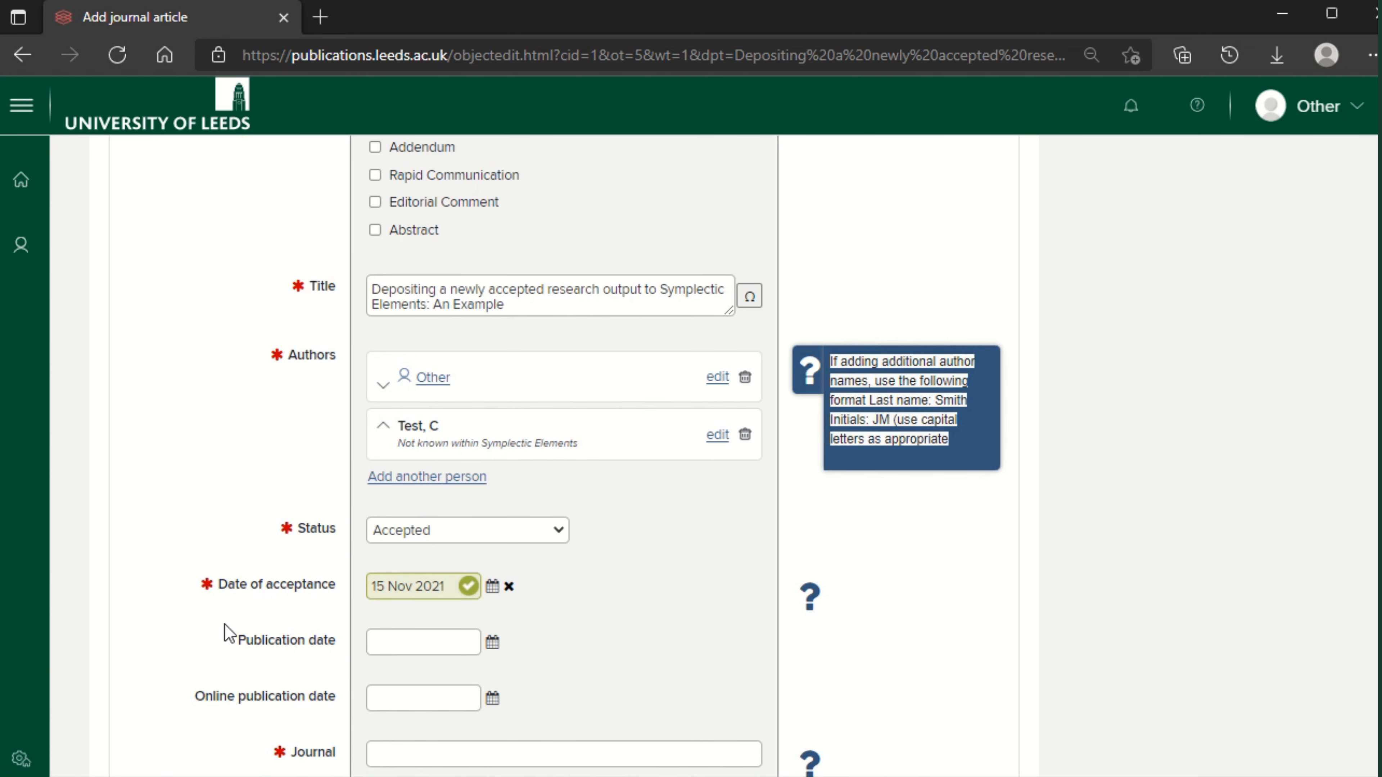
{"action": "scroll", "scroll_direction": "down", "scroll_amount": 3}
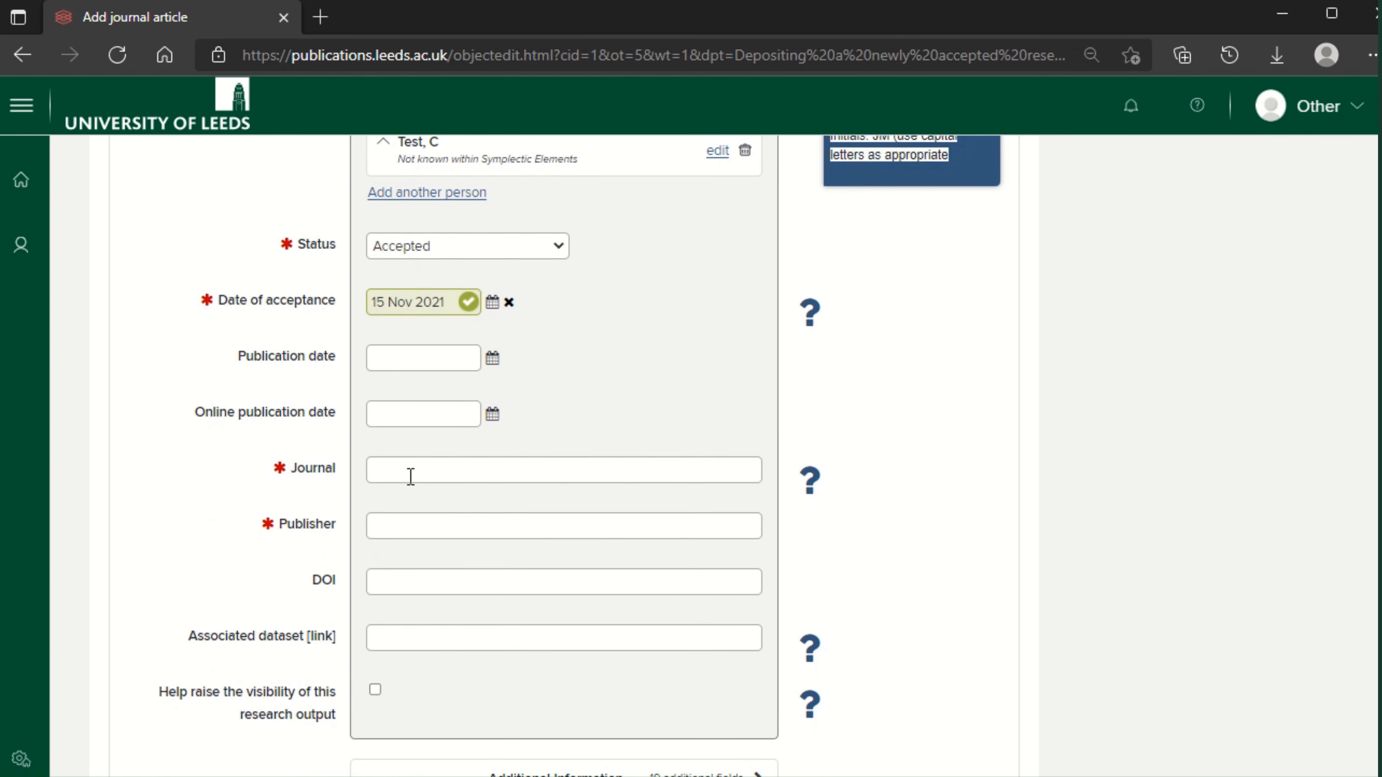
{"action": "type", "text": "Sch"}
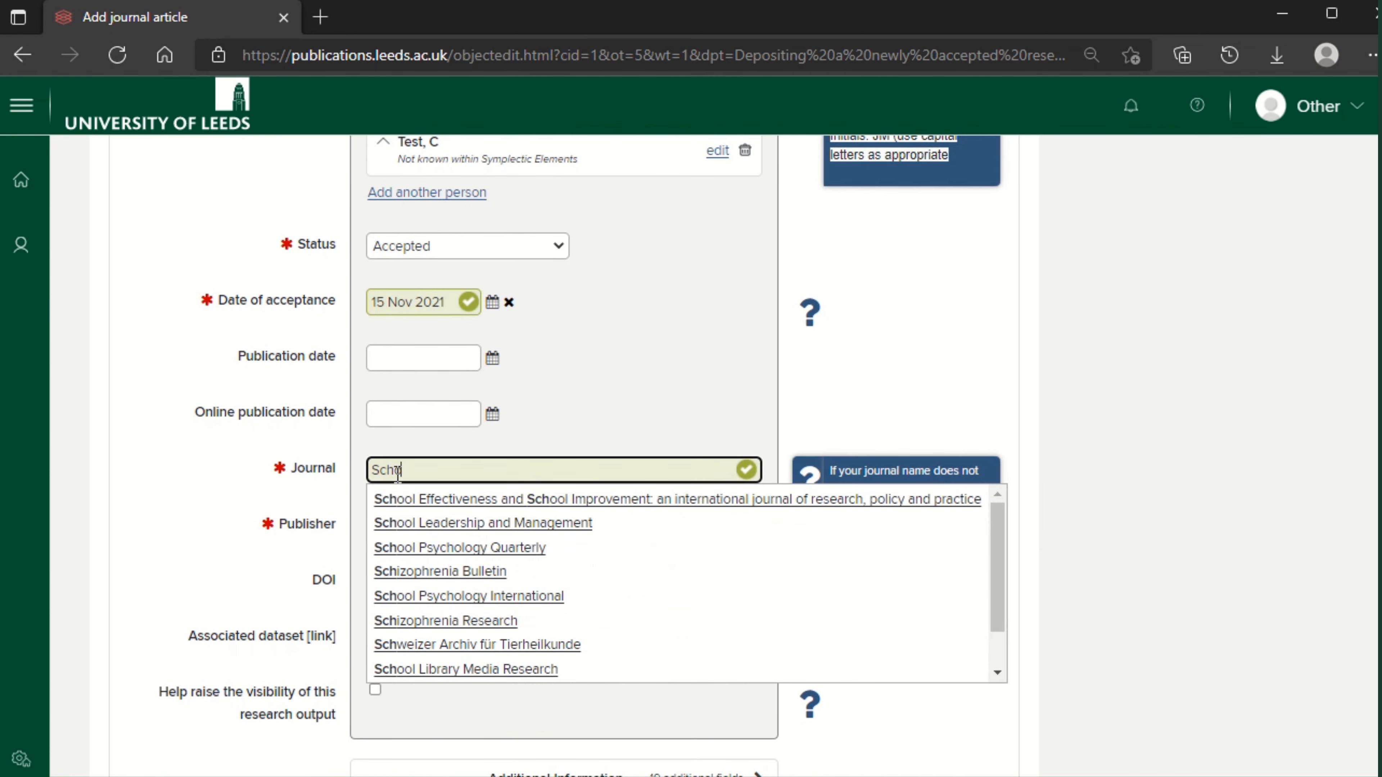
{"action": "type", "text": "Scholarly"}
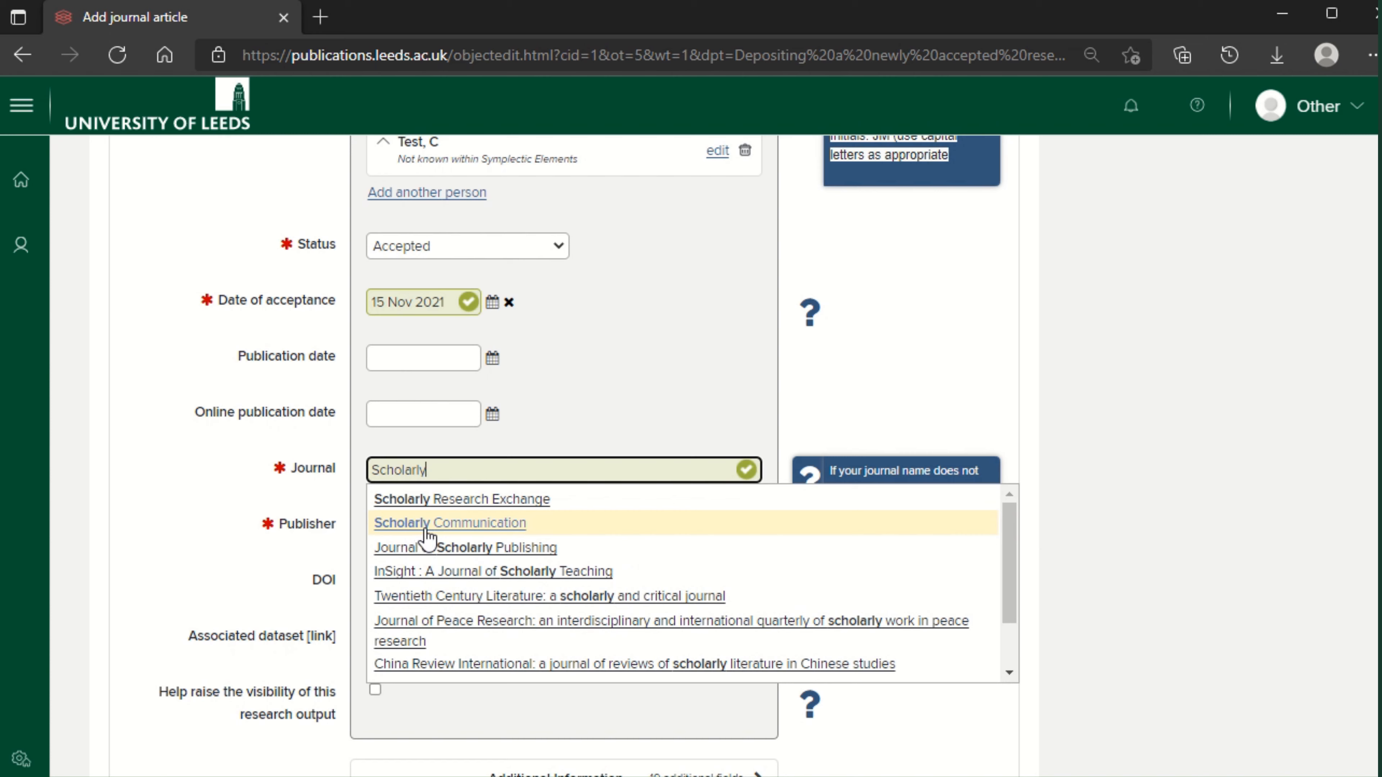
{"action": "left_click", "coordinate": [447, 522]}
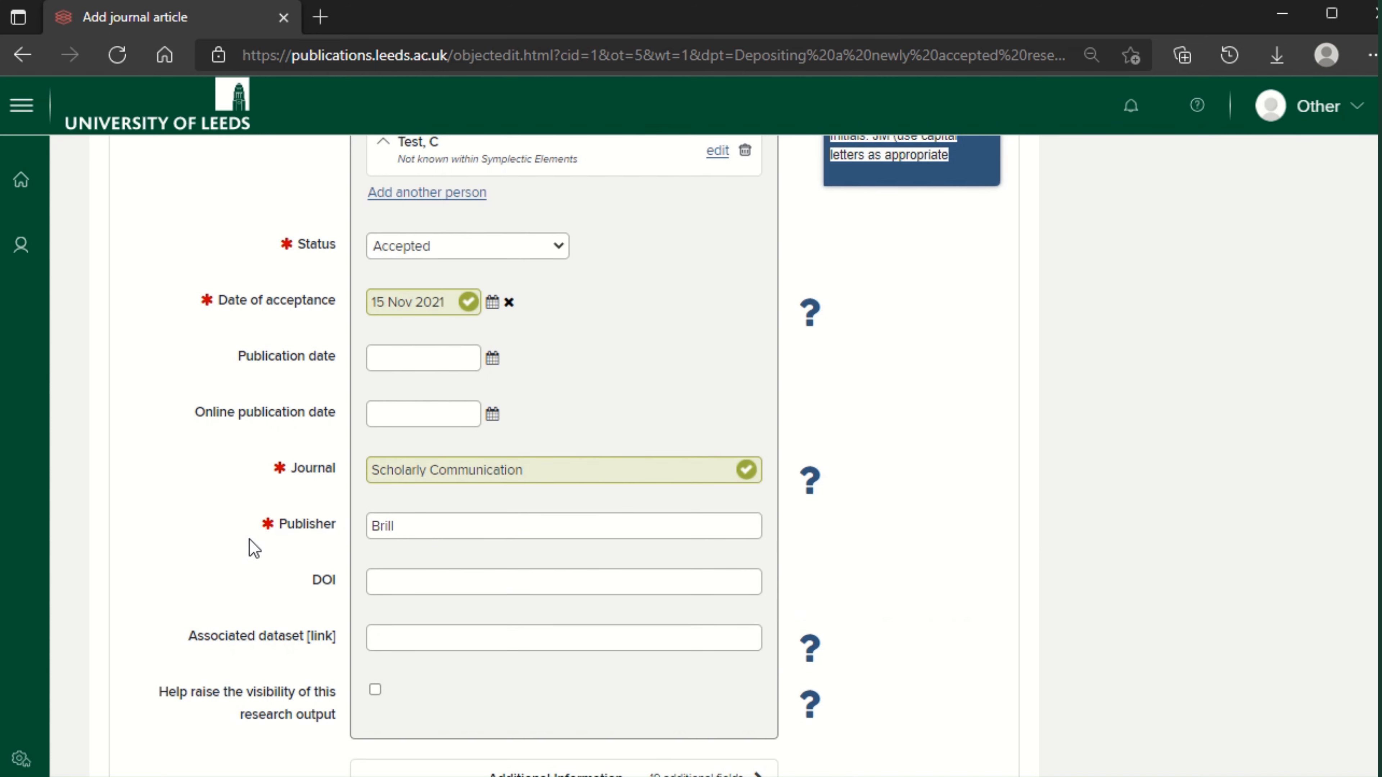
{"action": "scroll", "scroll_direction": "down", "scroll_amount": 3}
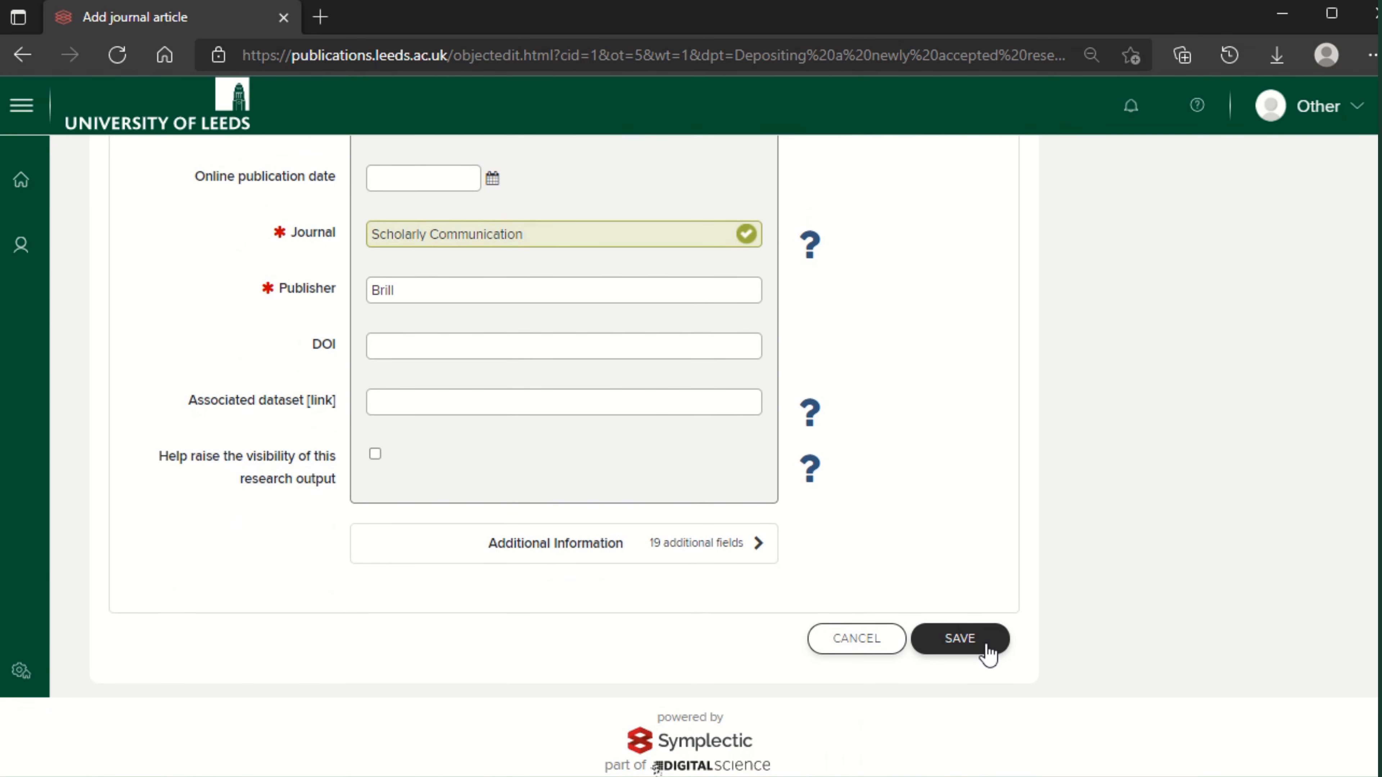
- Save the article record, link the Test grant as funding, and continue to the deposit step
{"action": "left_click", "coordinate": [959, 638]}
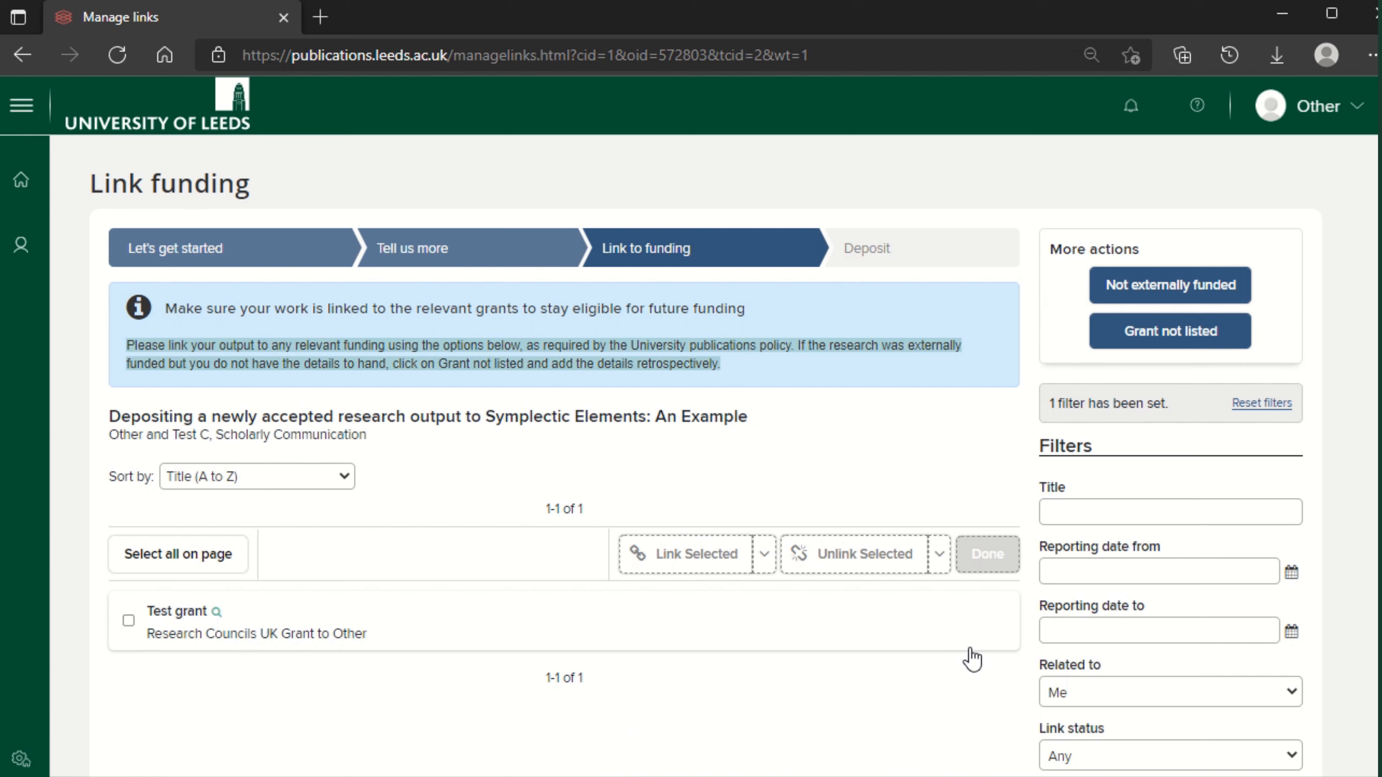
{"action": "mouse_move", "coordinate": [198, 656]}
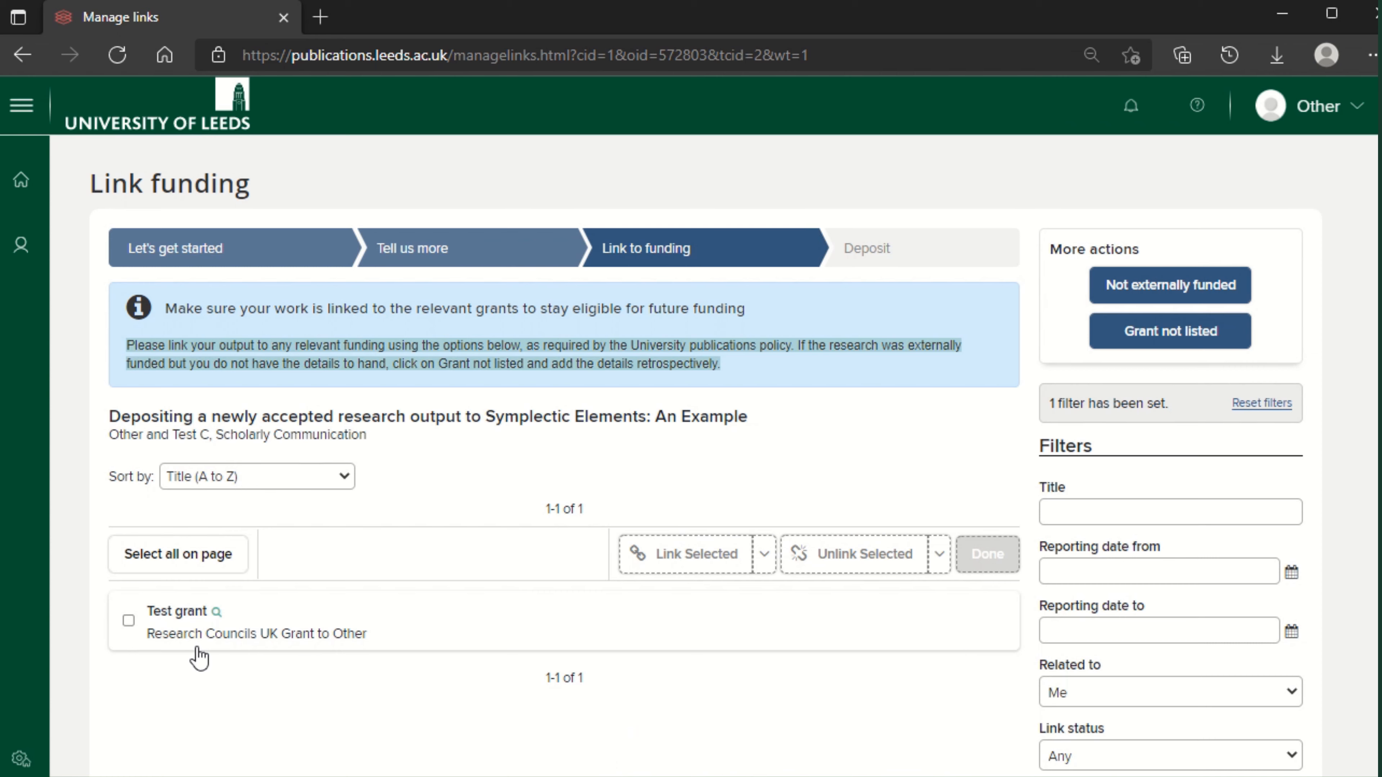
{"action": "mouse_move", "coordinate": [198, 641]}
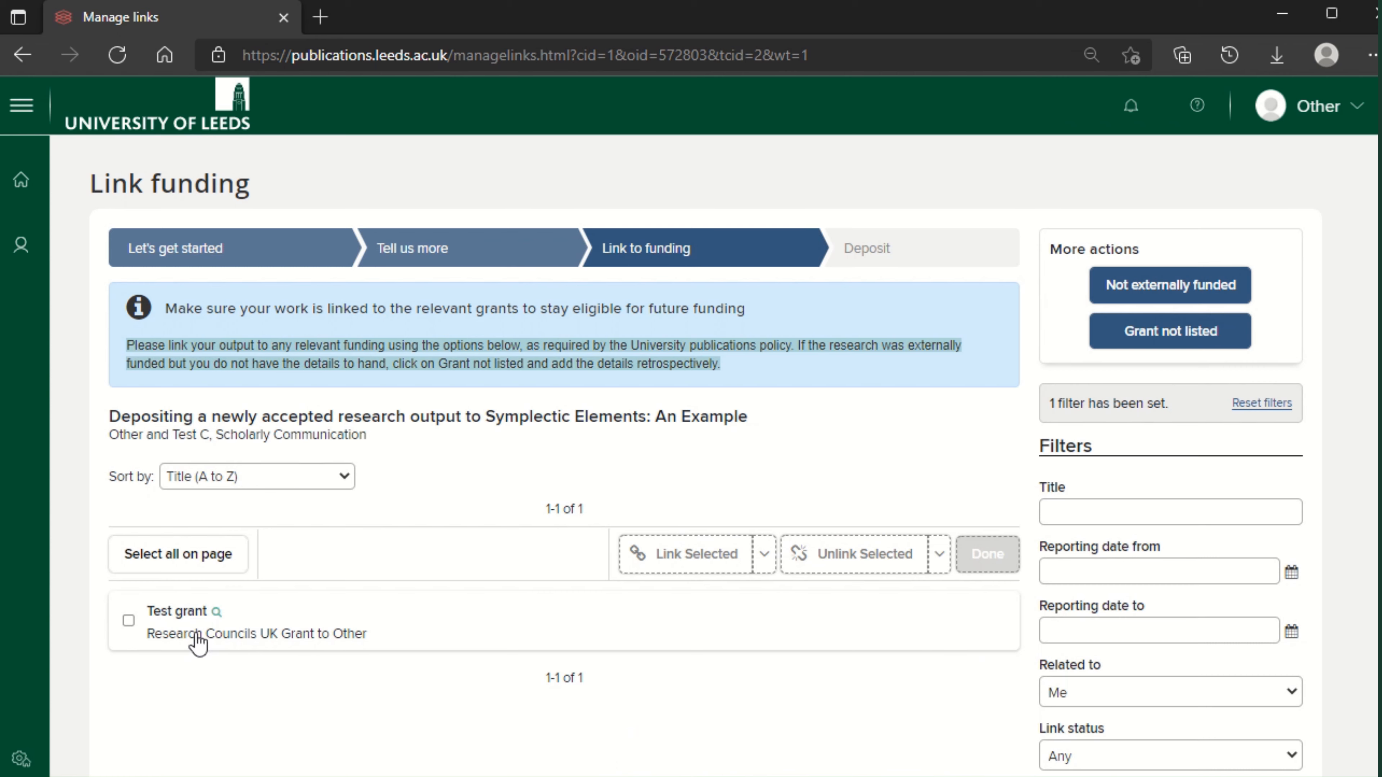
{"action": "mouse_move", "coordinate": [177, 612]}
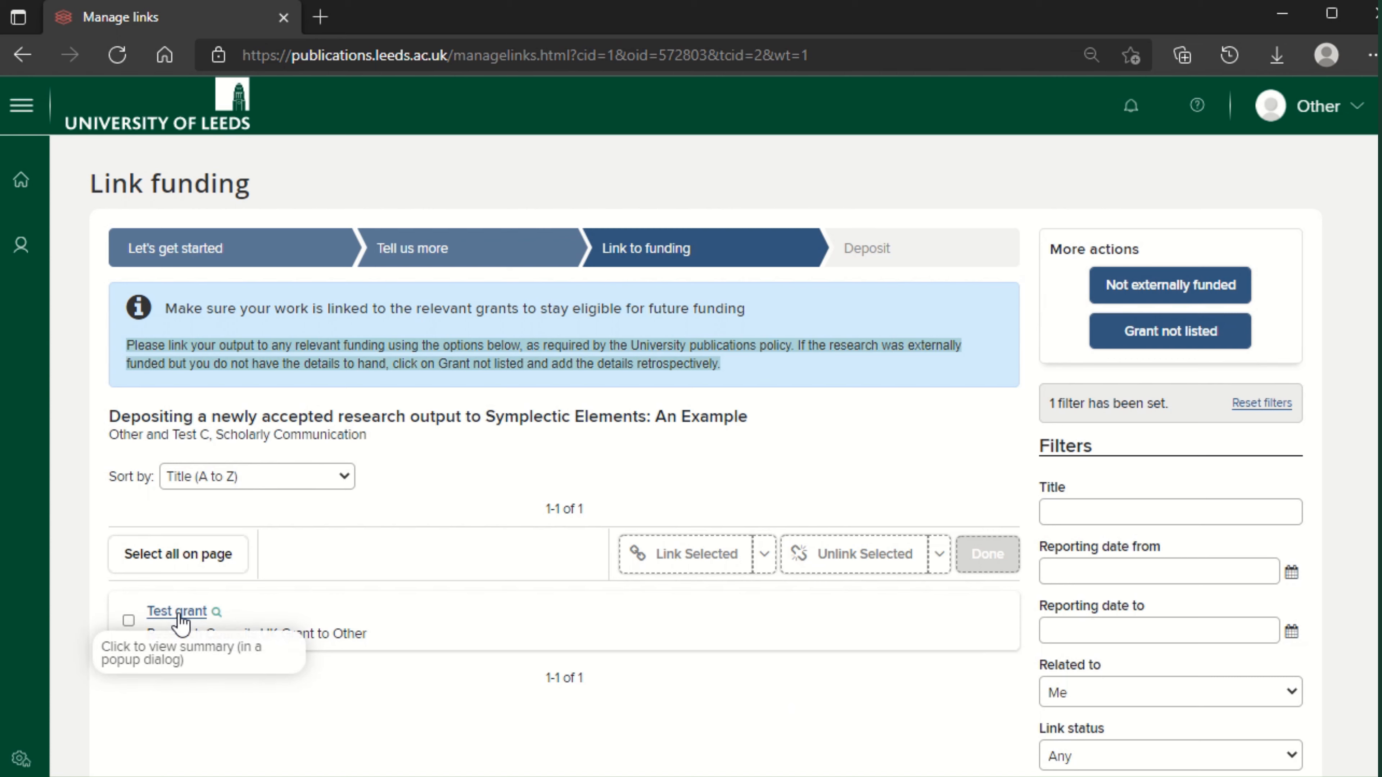
{"action": "mouse_move", "coordinate": [1045, 357]}
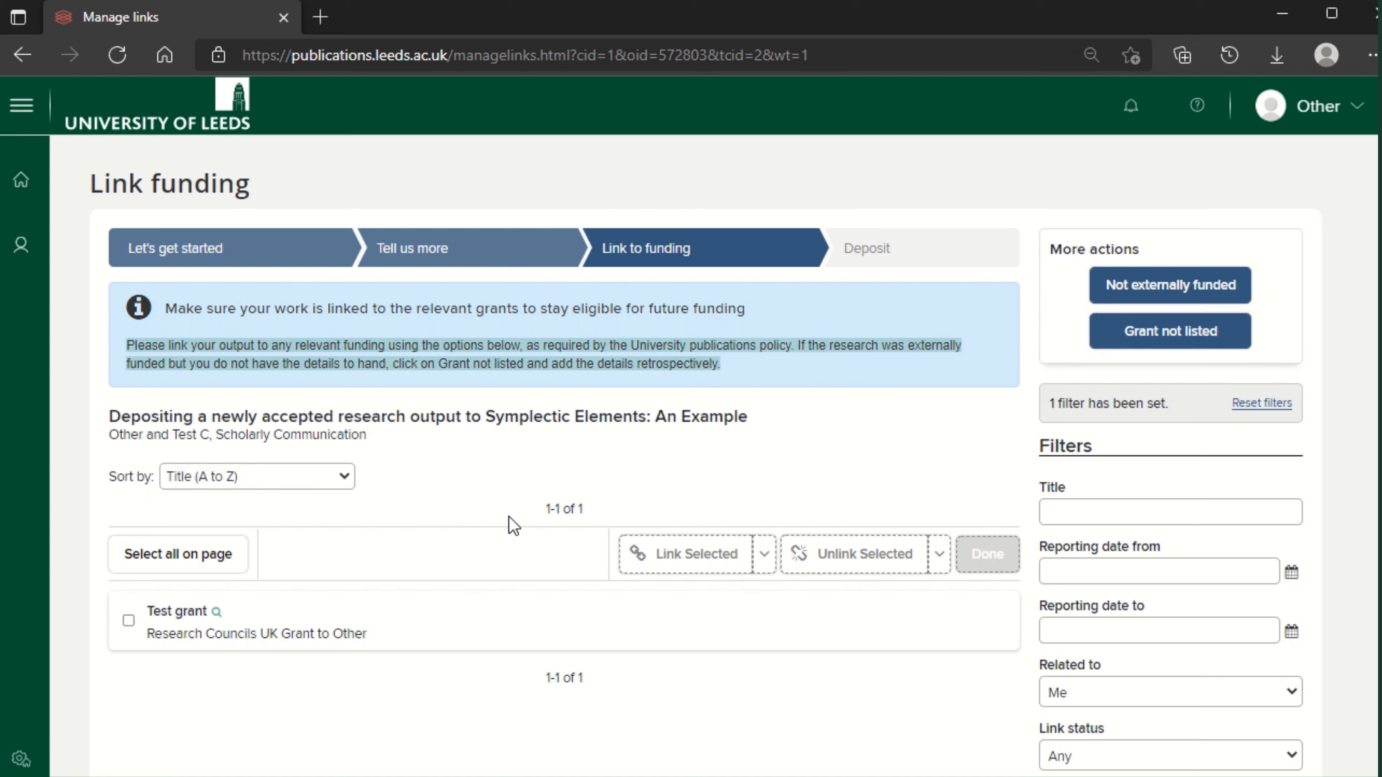
{"action": "left_click", "coordinate": [129, 621]}
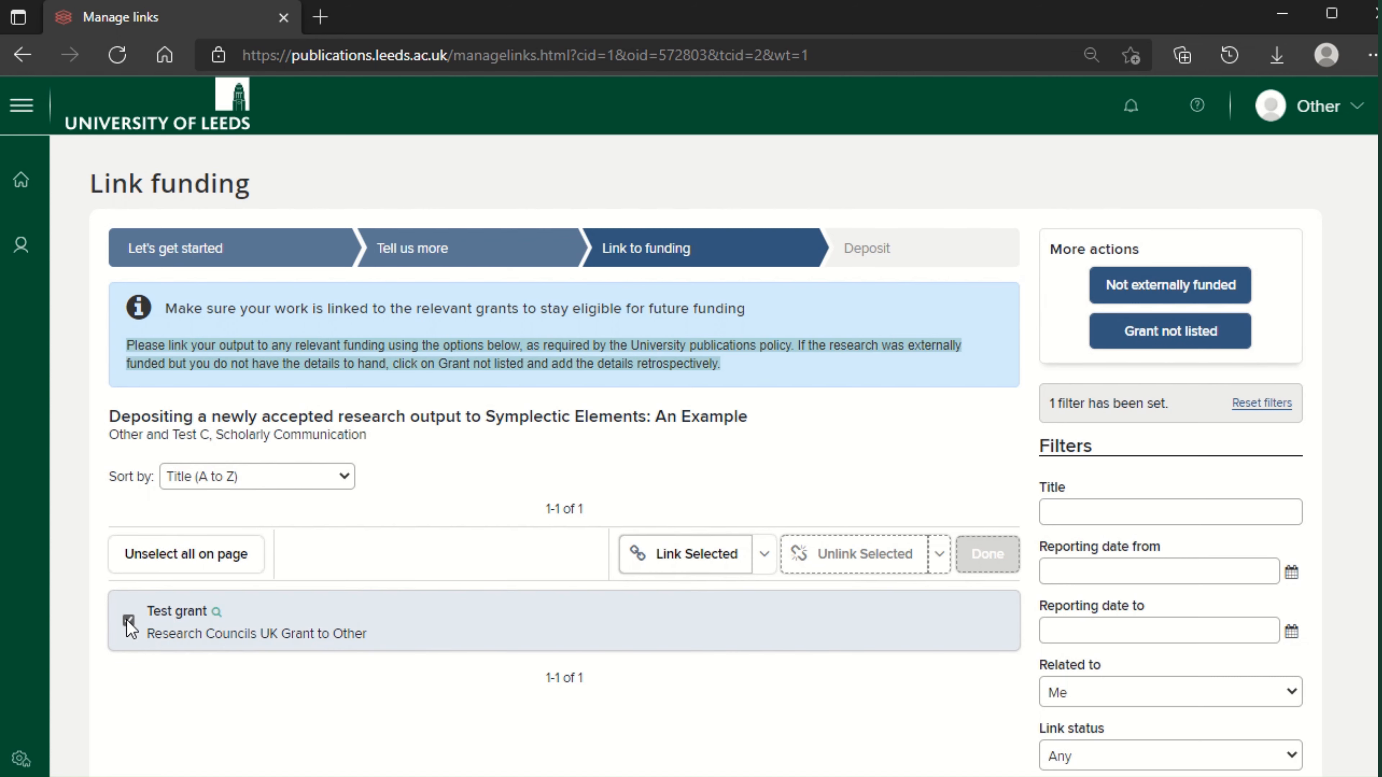
{"action": "left_click", "coordinate": [129, 621]}
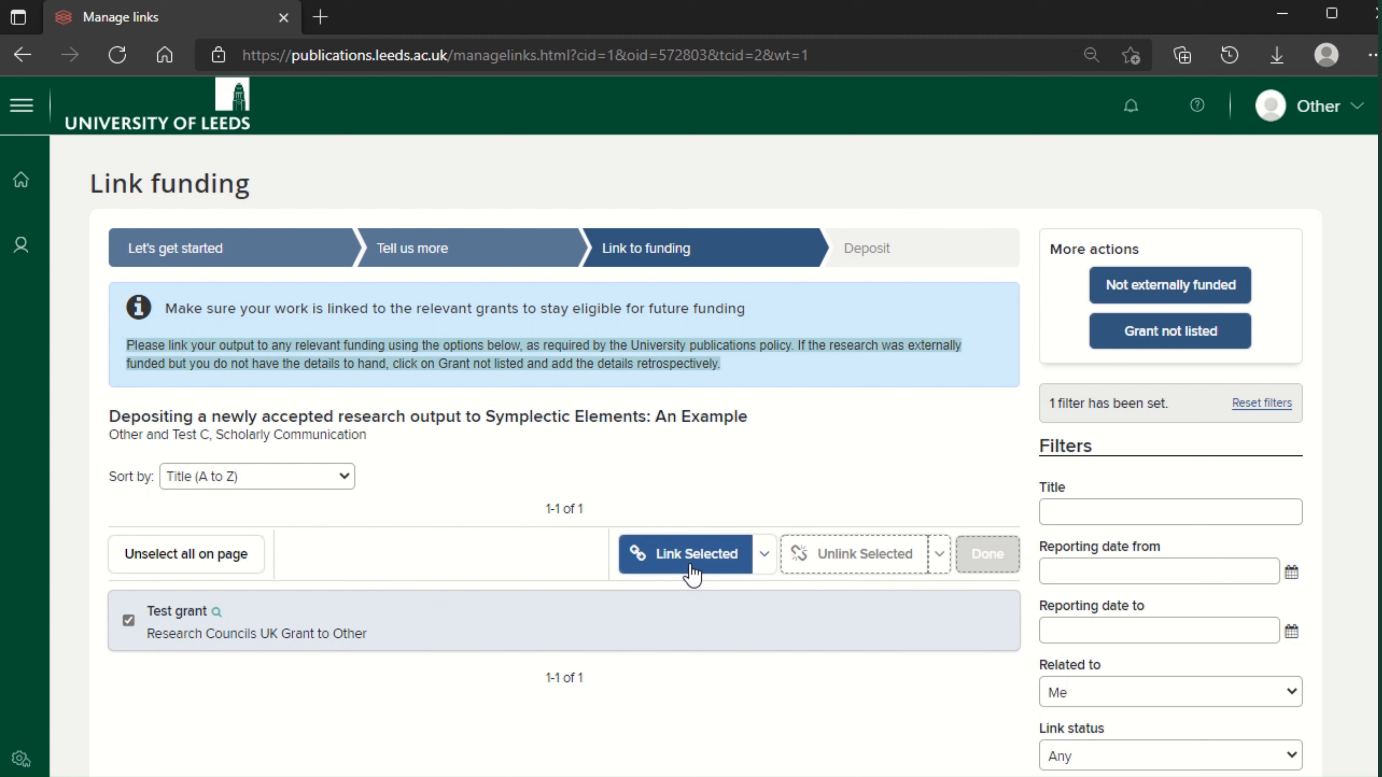
{"action": "left_click", "coordinate": [692, 554]}
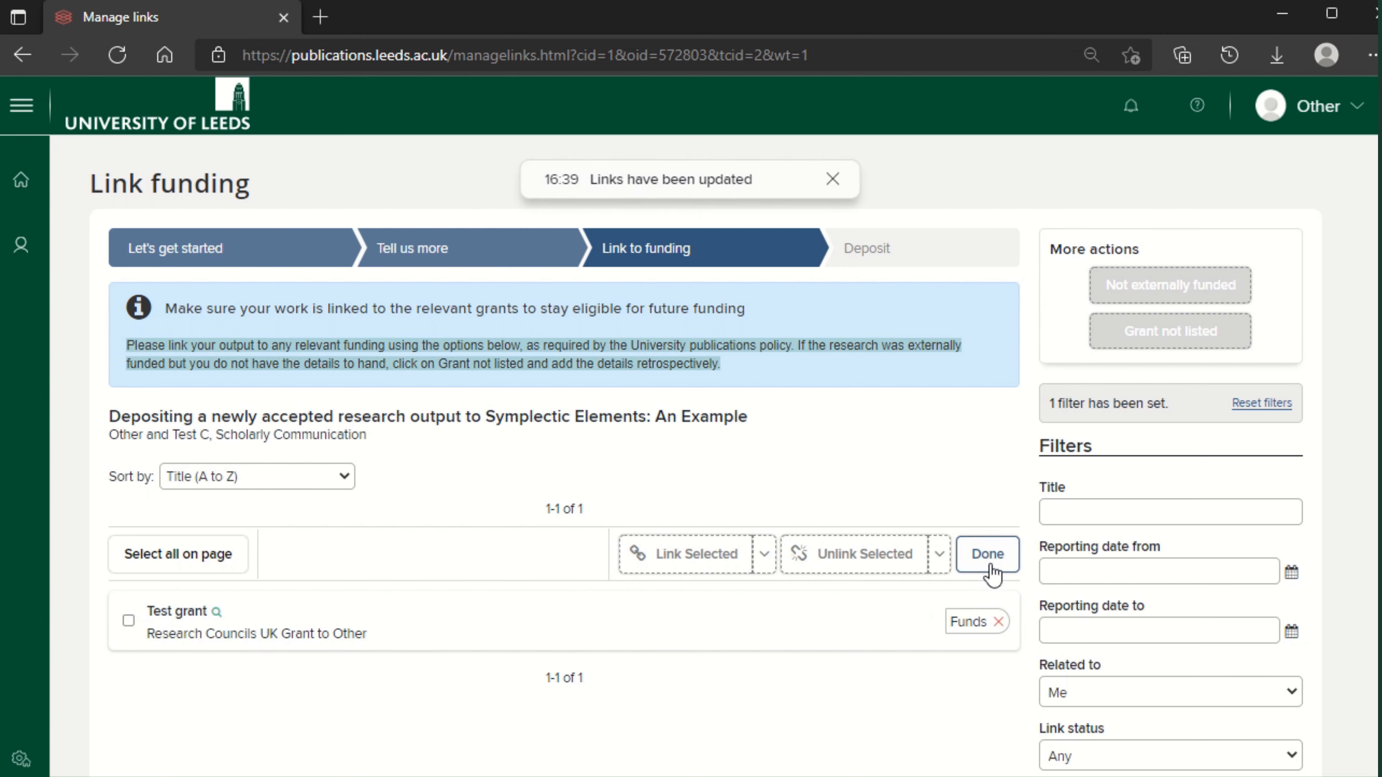
{"action": "left_click", "coordinate": [986, 553]}
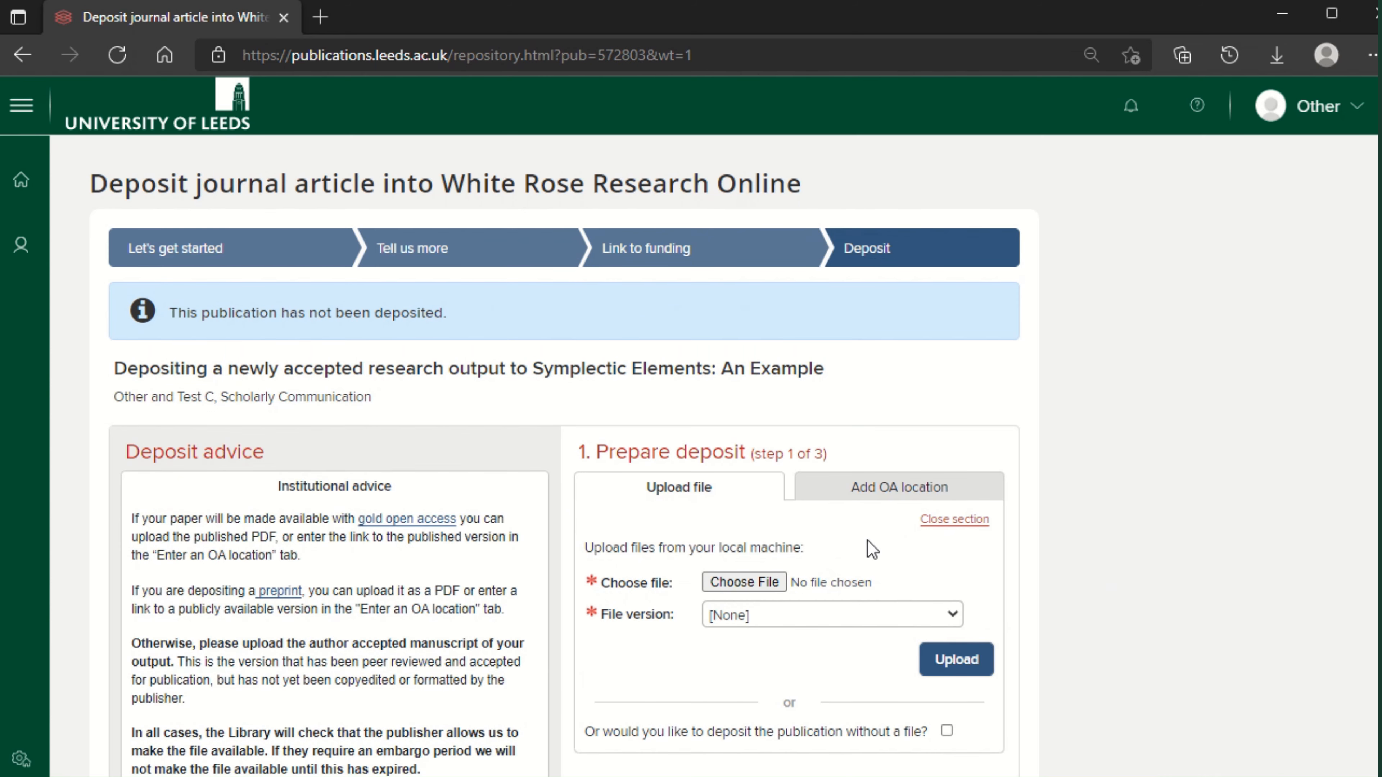
- Upload Author Accepted Manuscript.docx with File version set to Author accepted manuscript
{"action": "left_click", "coordinate": [742, 581]}
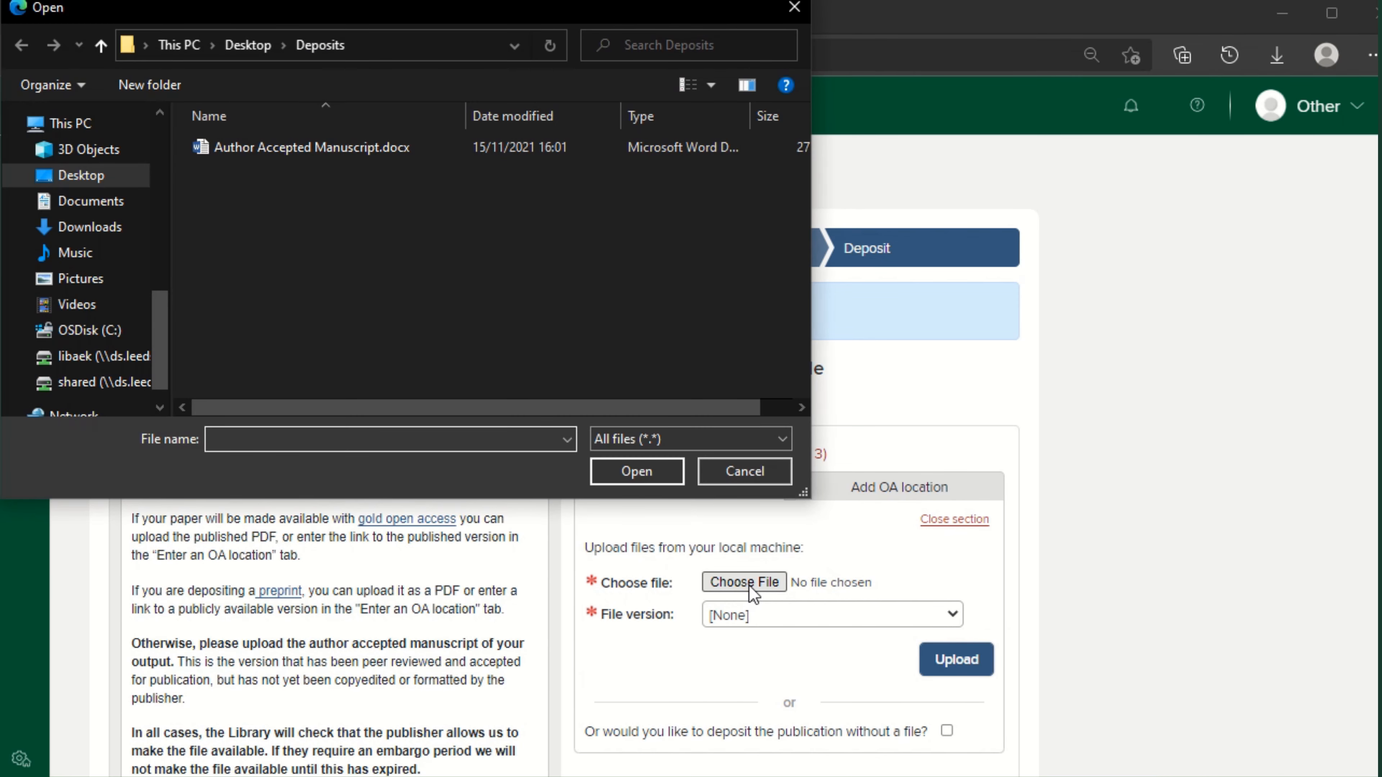
{"action": "left_click", "coordinate": [311, 147]}
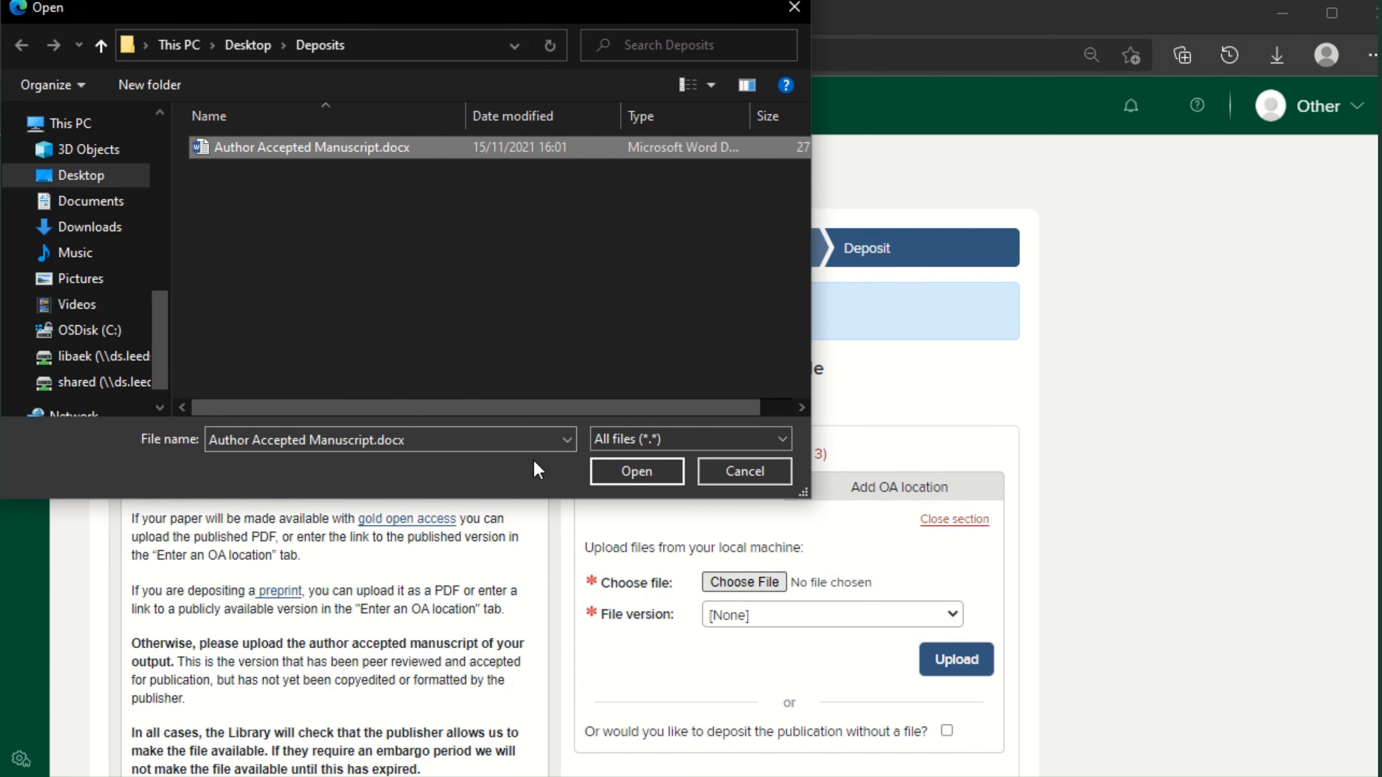
{"action": "left_click", "coordinate": [635, 471]}
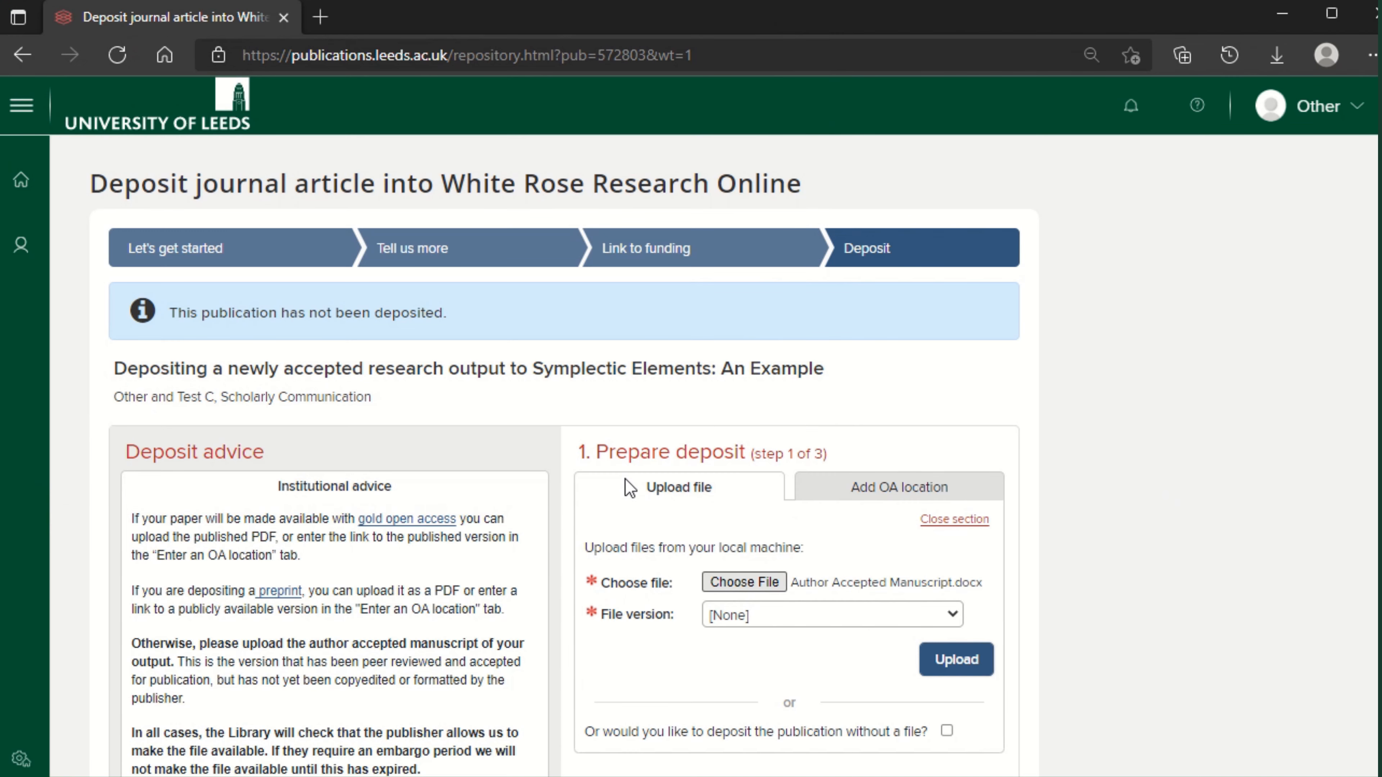
{"action": "left_click", "coordinate": [828, 614]}
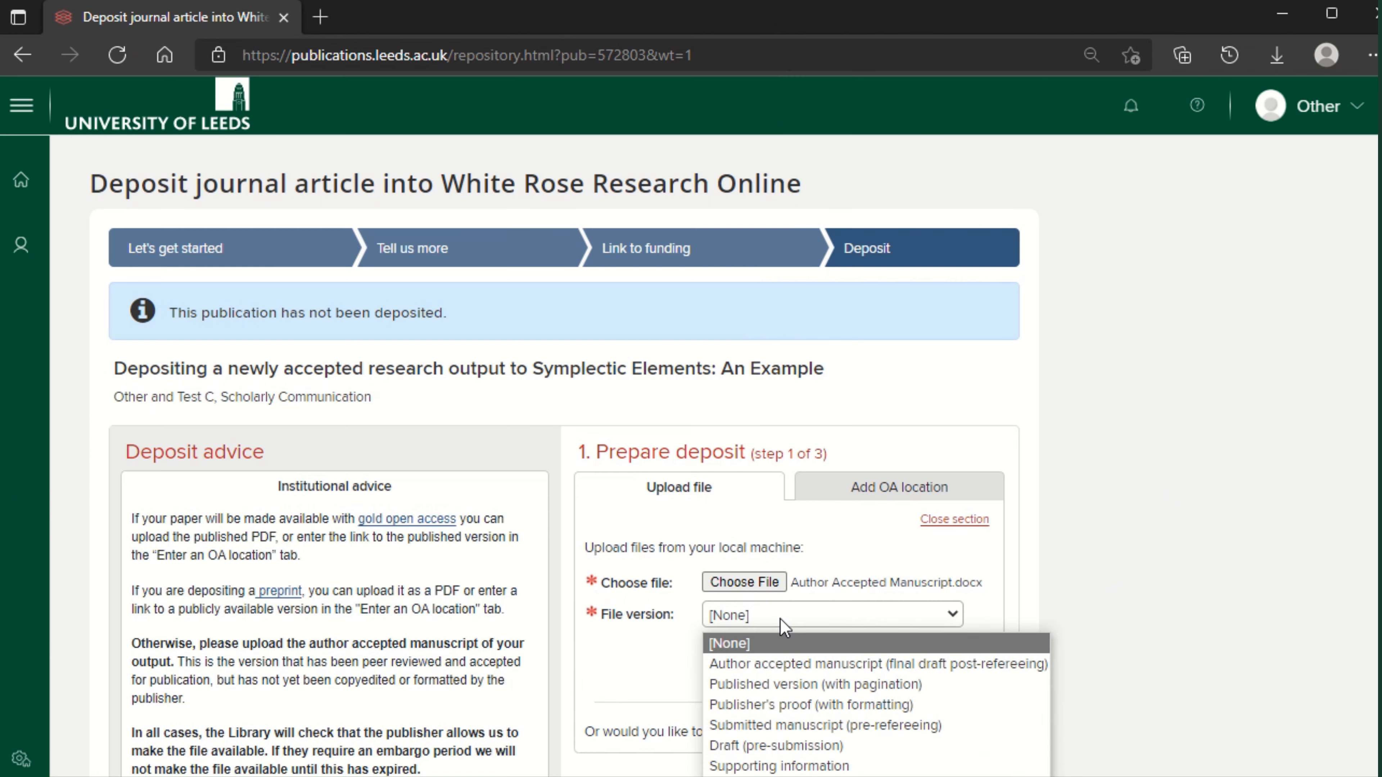
{"action": "mouse_move", "coordinate": [803, 664]}
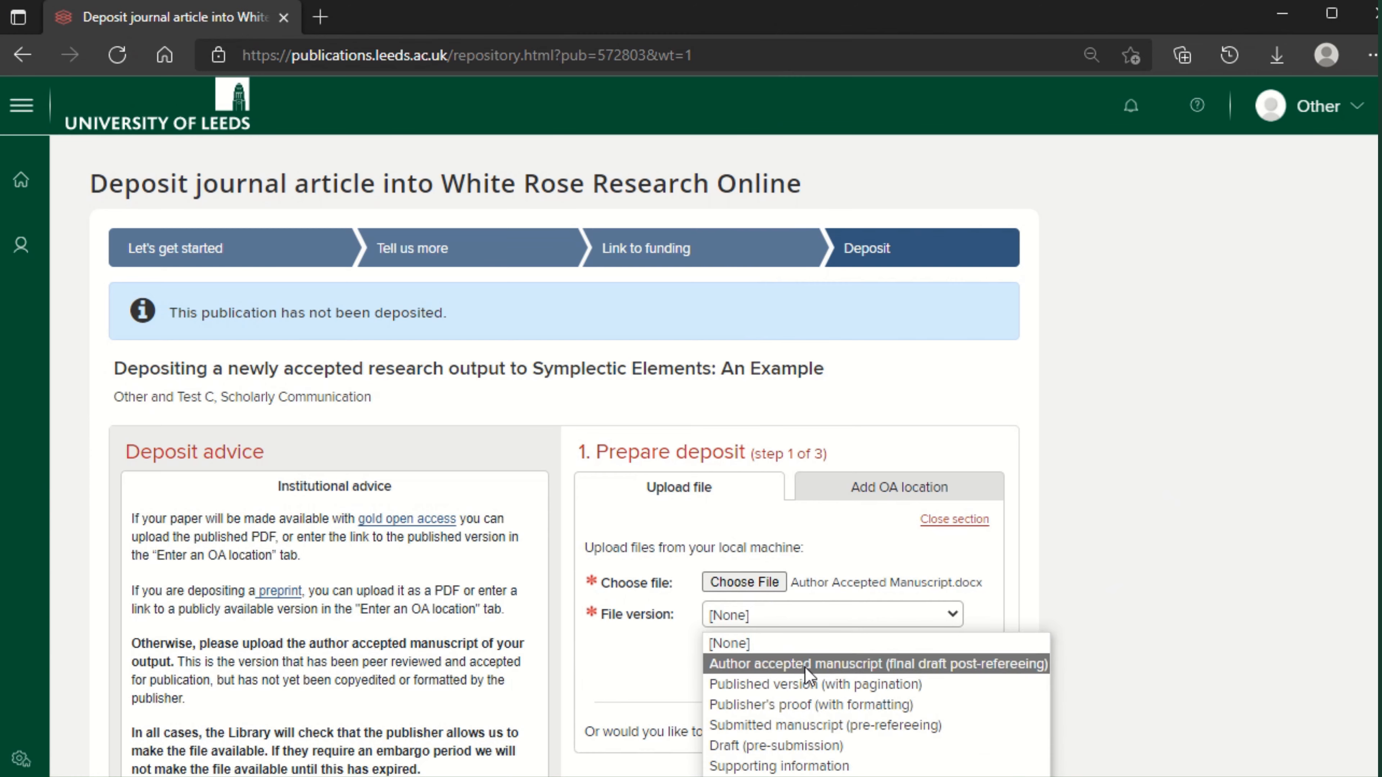
{"action": "left_click", "coordinate": [875, 663]}
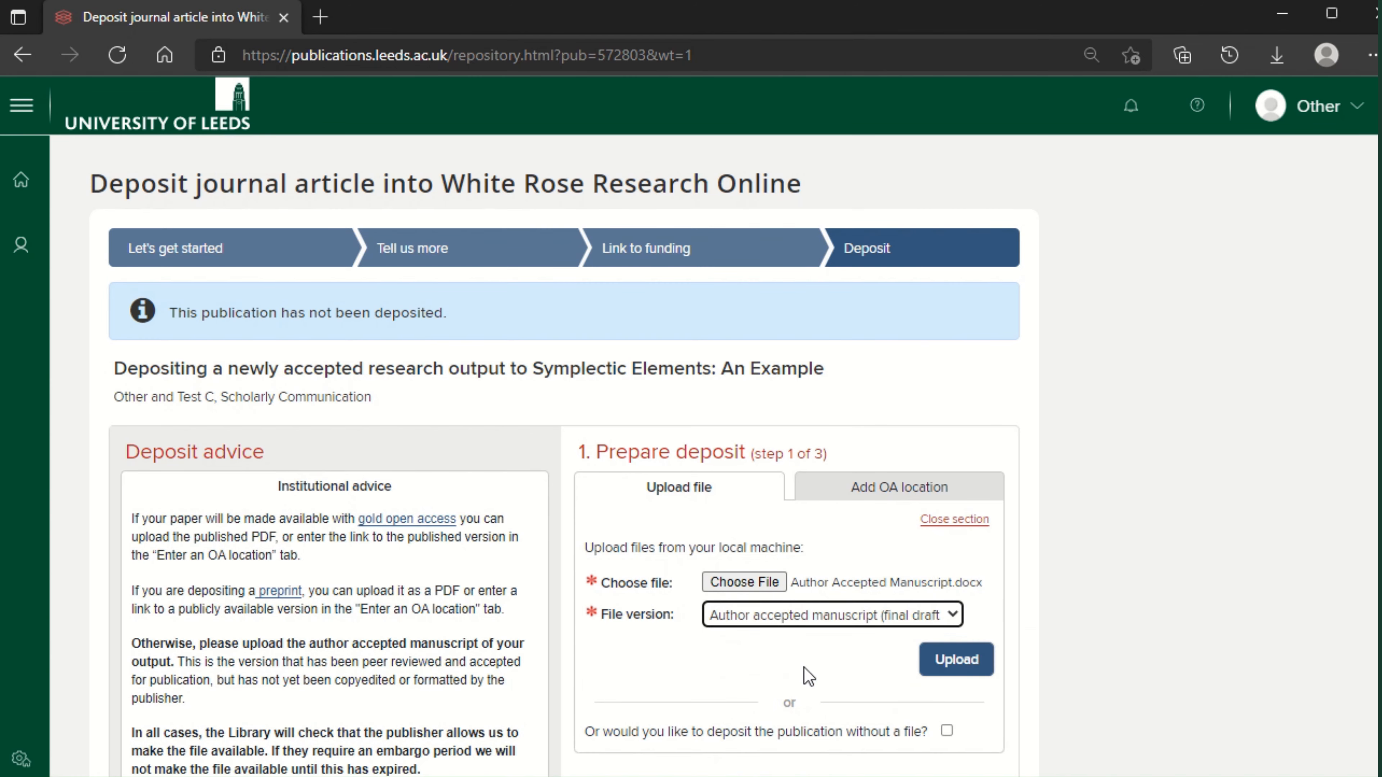
{"action": "left_click", "coordinate": [955, 659]}
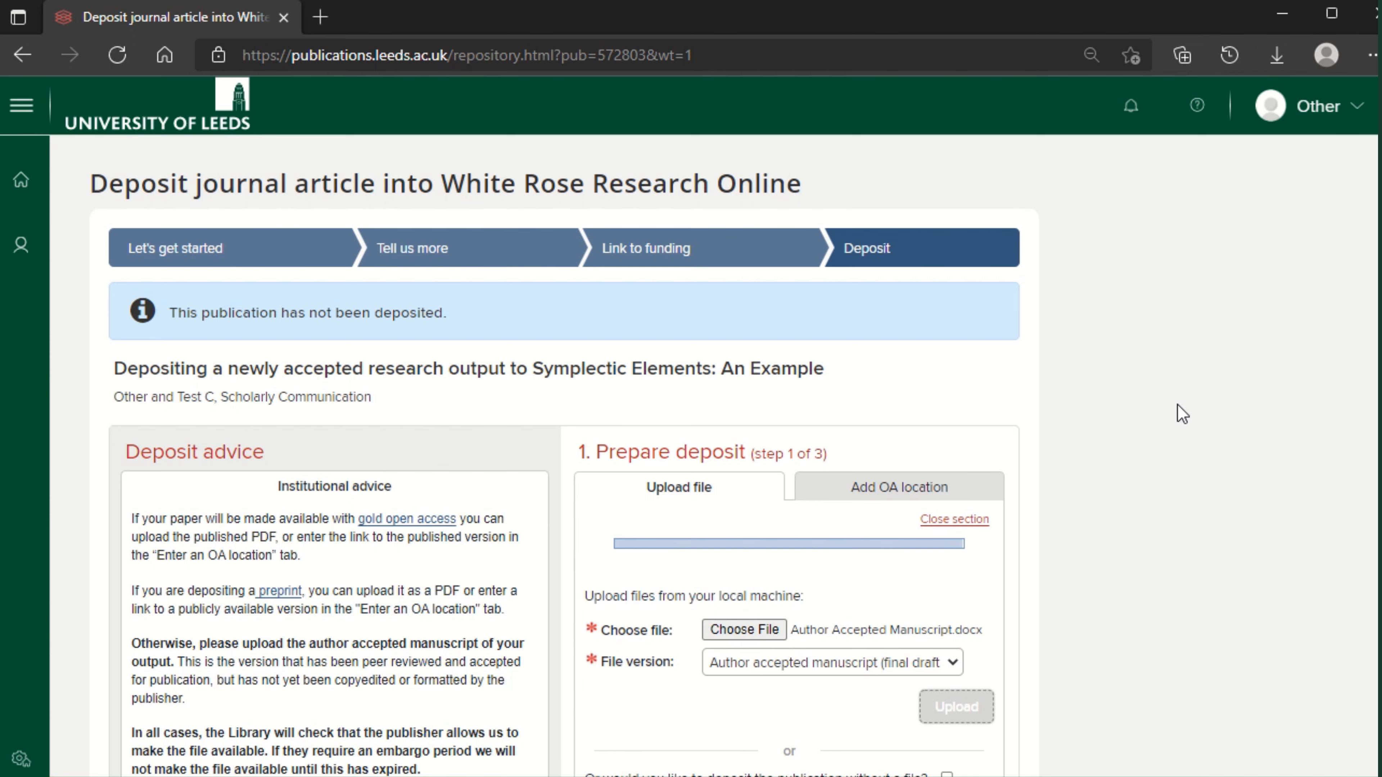
{"action": "left_click", "coordinate": [954, 706]}
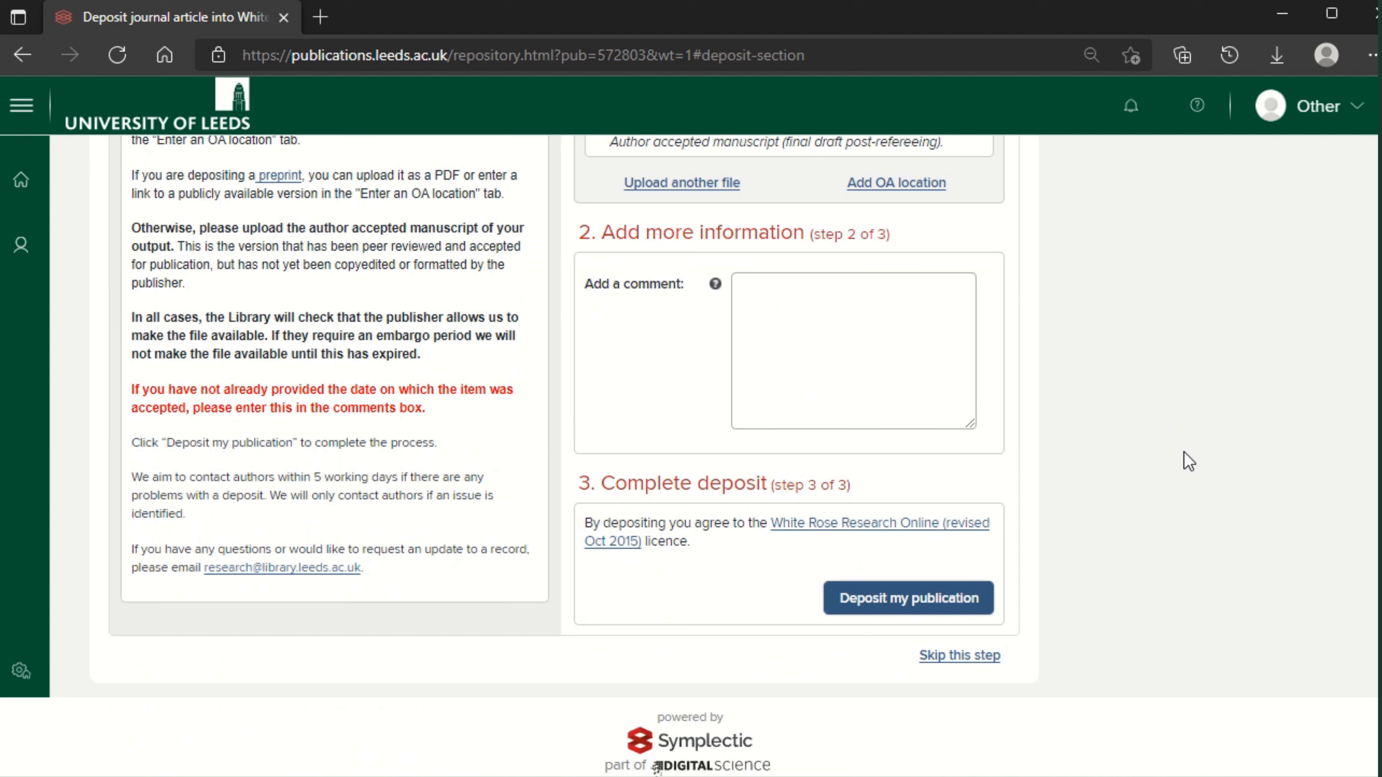
- Deposit the publication to White Rose Research Online, confirmed as linked to funding
{"action": "left_click", "coordinate": [907, 597]}
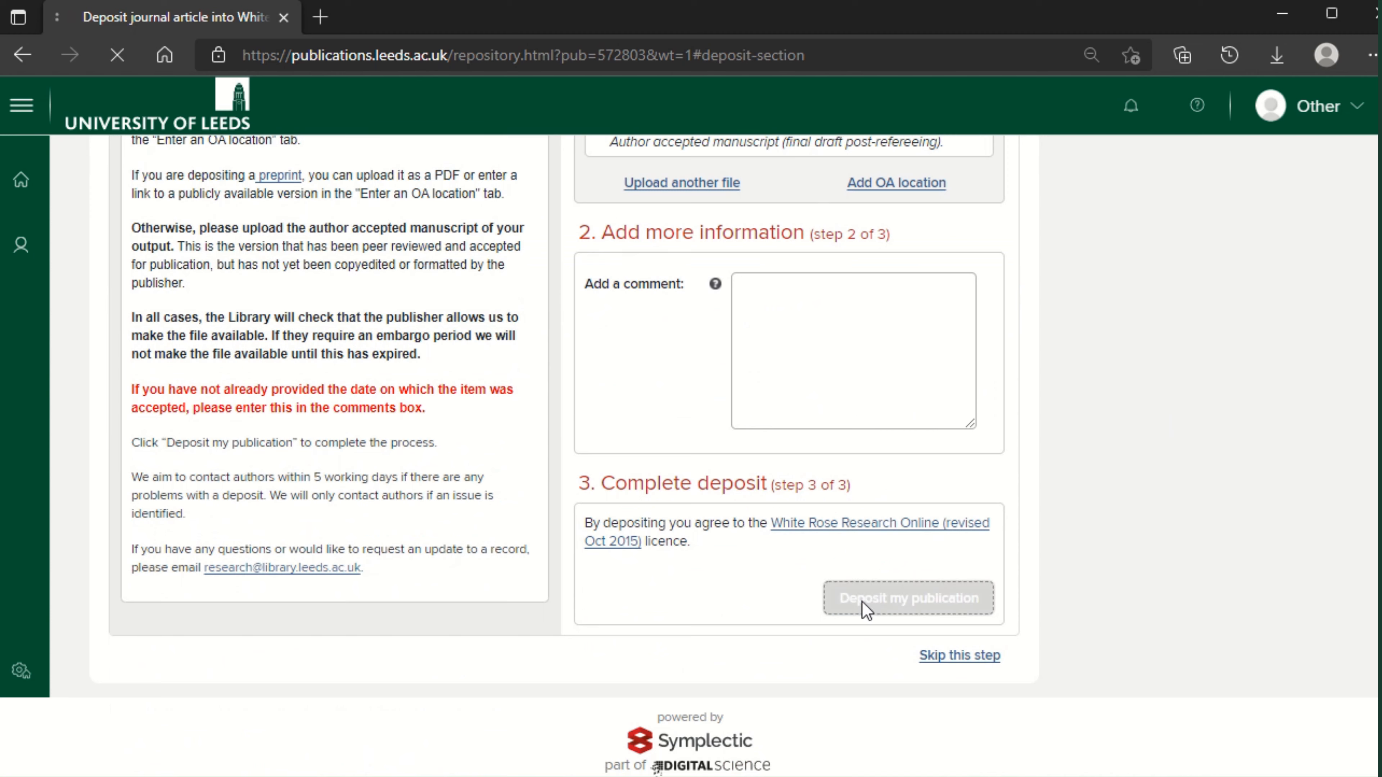
{"action": "left_click", "coordinate": [907, 598]}
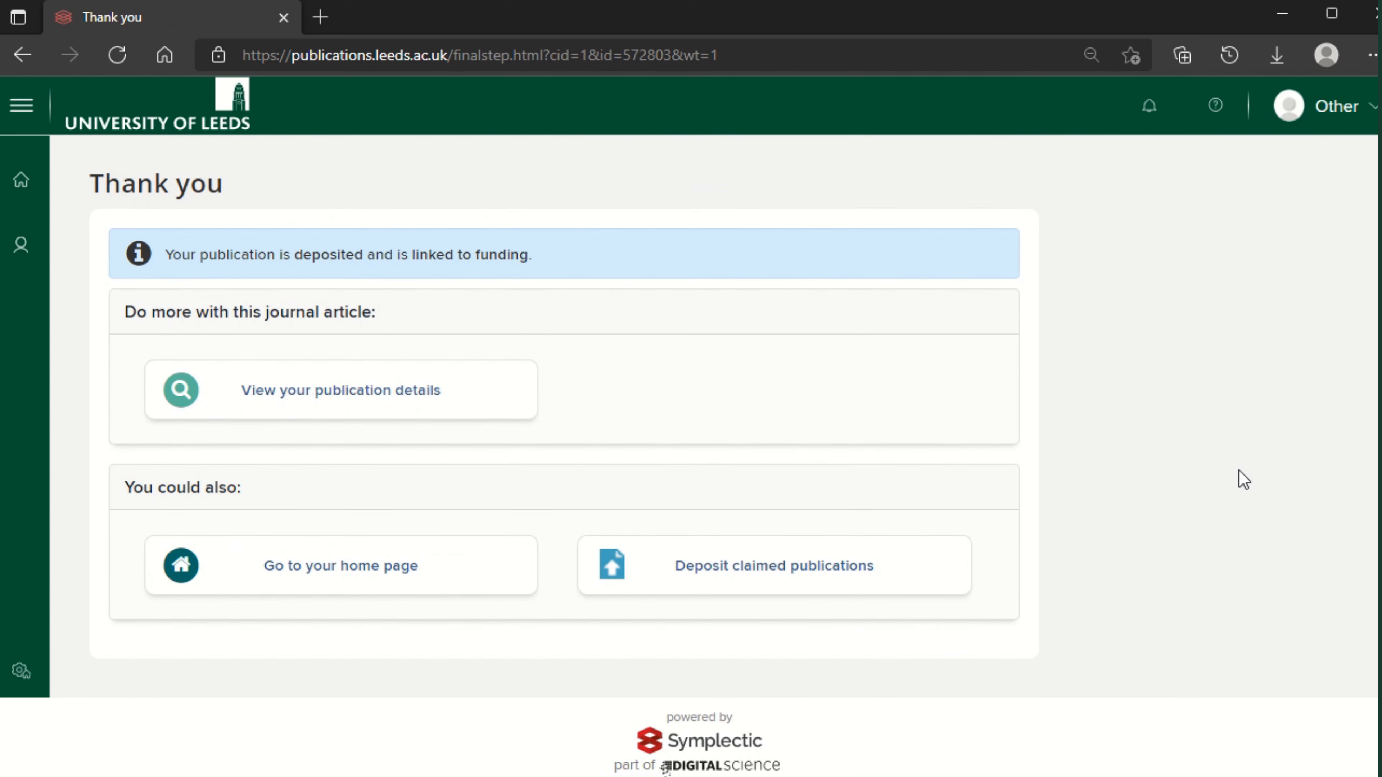